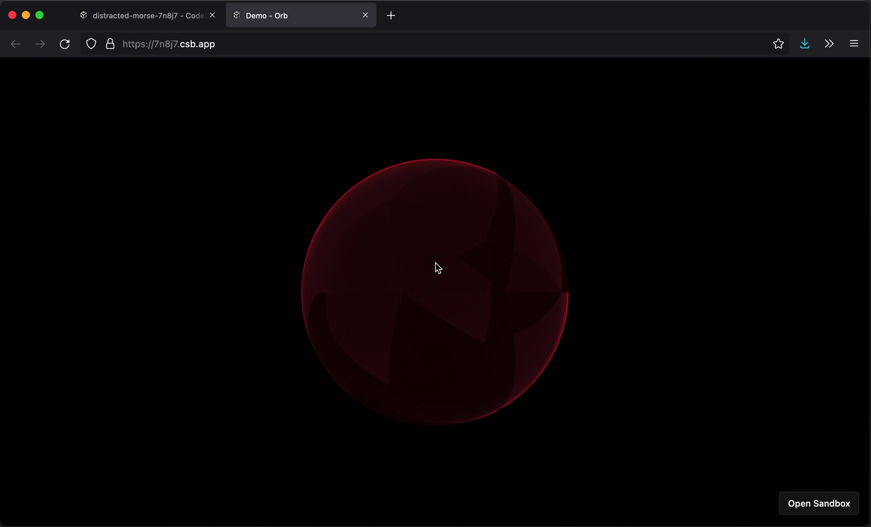
mouse_move(266, 301)
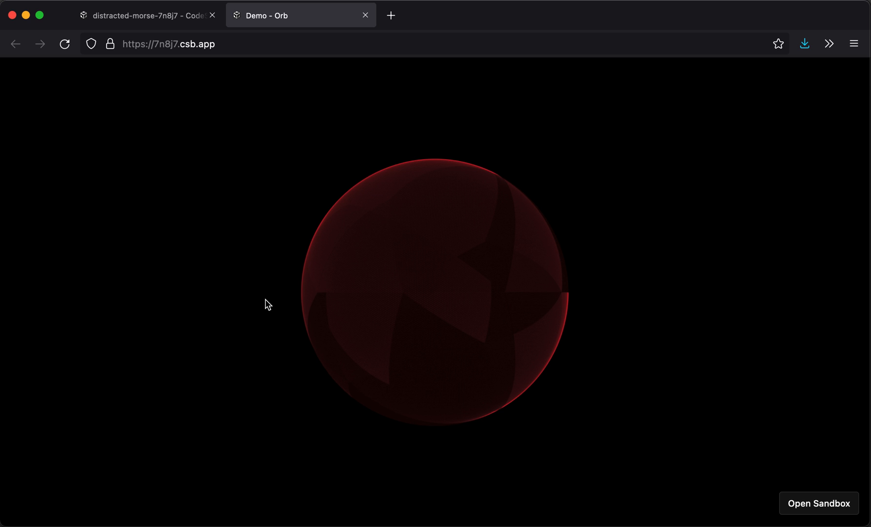
mouse_move(340, 262)
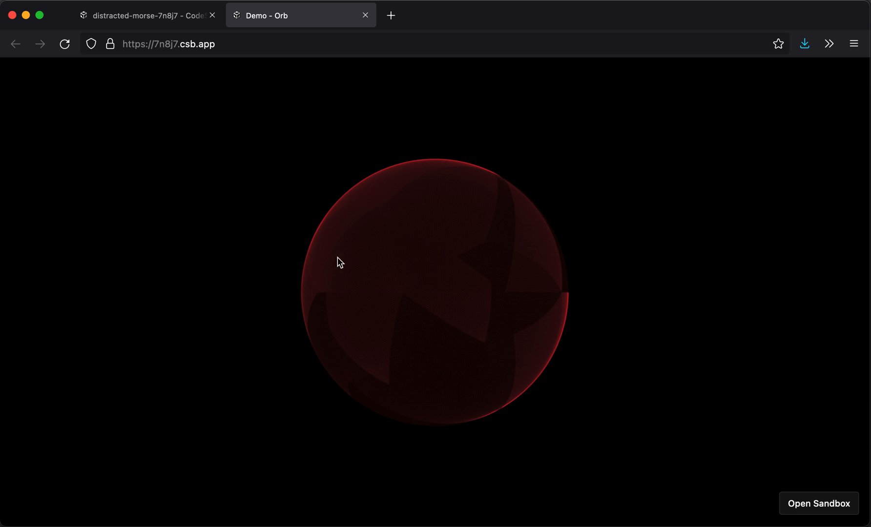
mouse_move(451, 228)
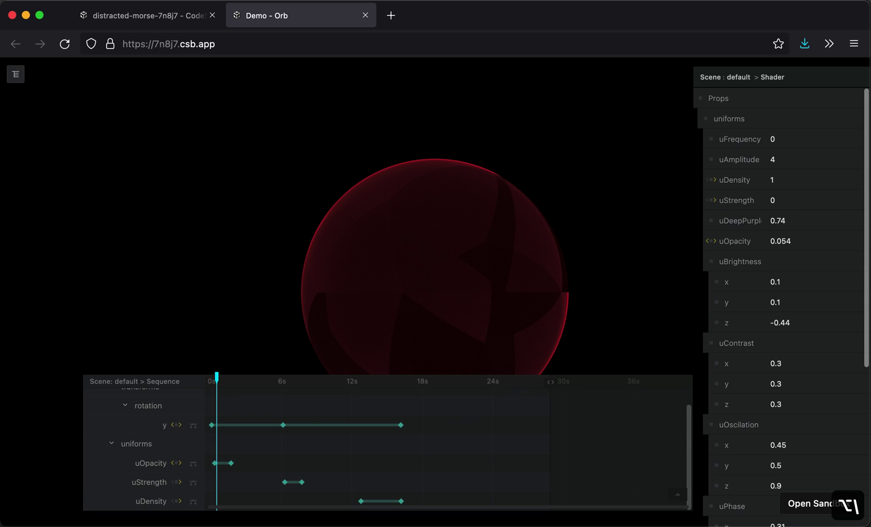
mouse_move(280, 137)
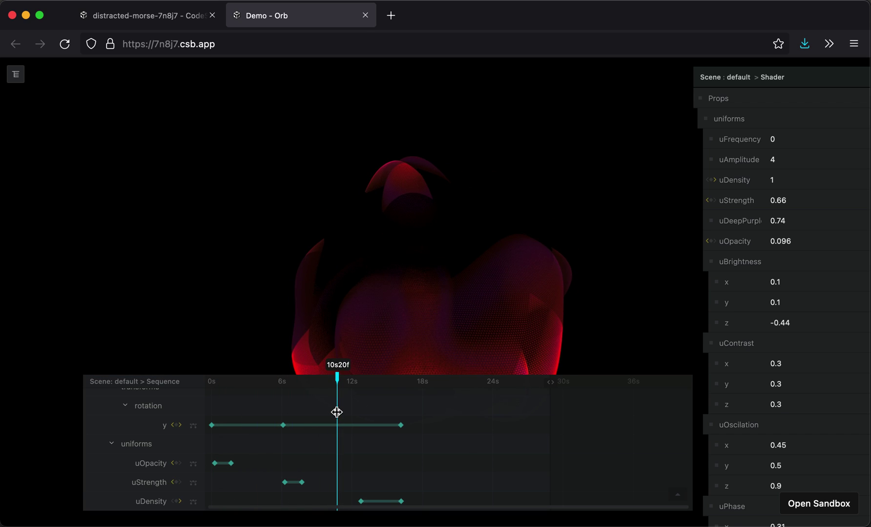
mouse_move(362, 415)
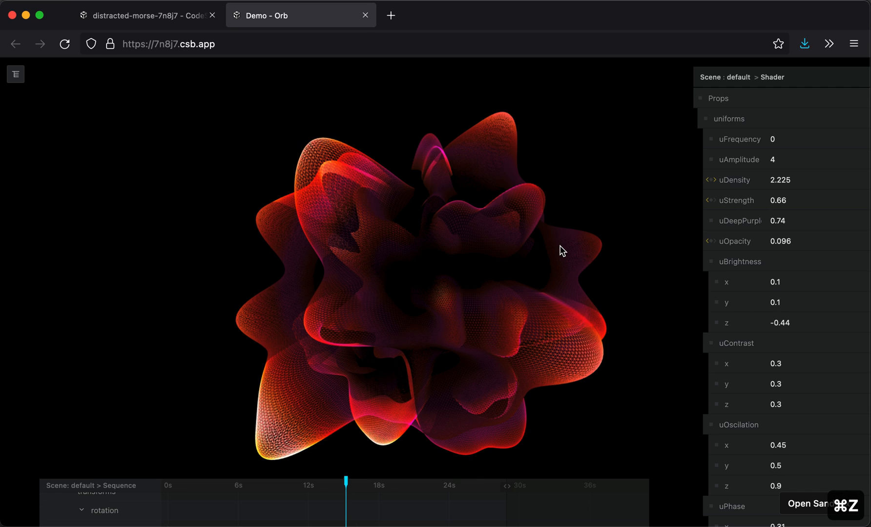
mouse_move(521, 228)
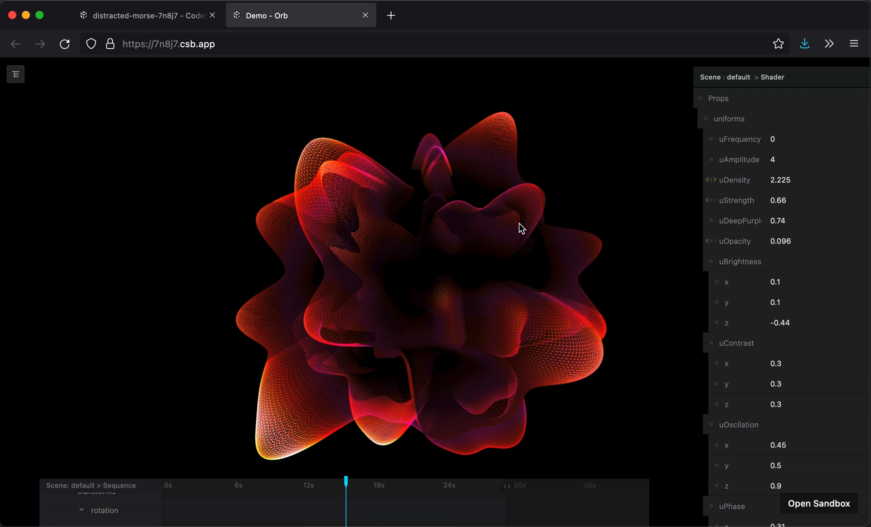
Bring up the Dimorph Creative Web Studio homepage with its purple orb for reference.
click(300, 15)
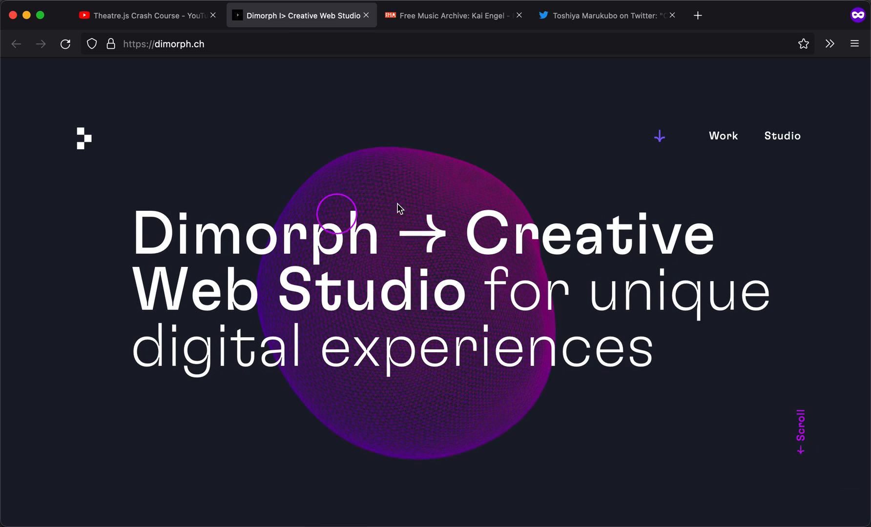
mouse_move(394, 204)
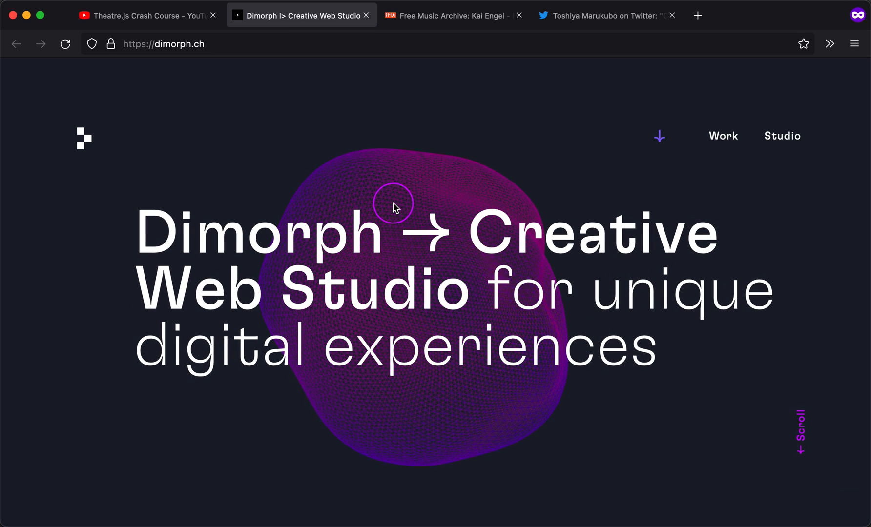
mouse_move(378, 183)
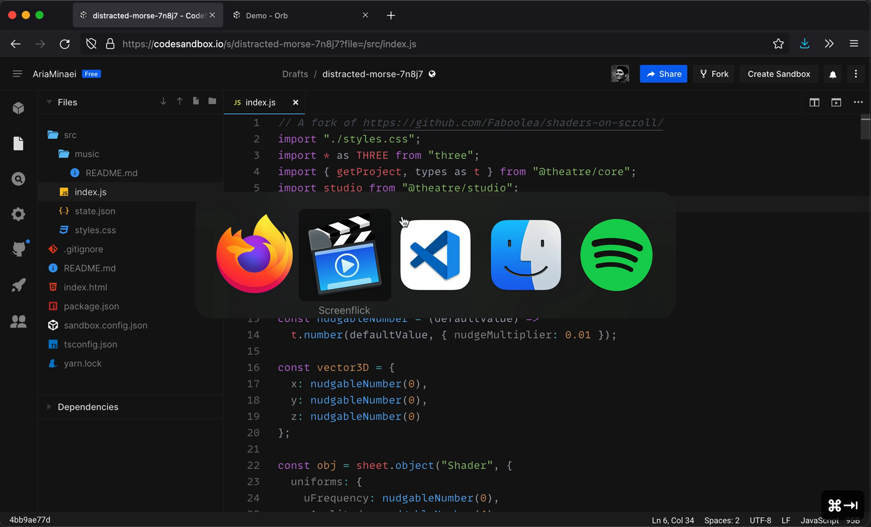
Upload the audio file into the sandbox file explorer, then return to the Dimorph site window.
click(525, 257)
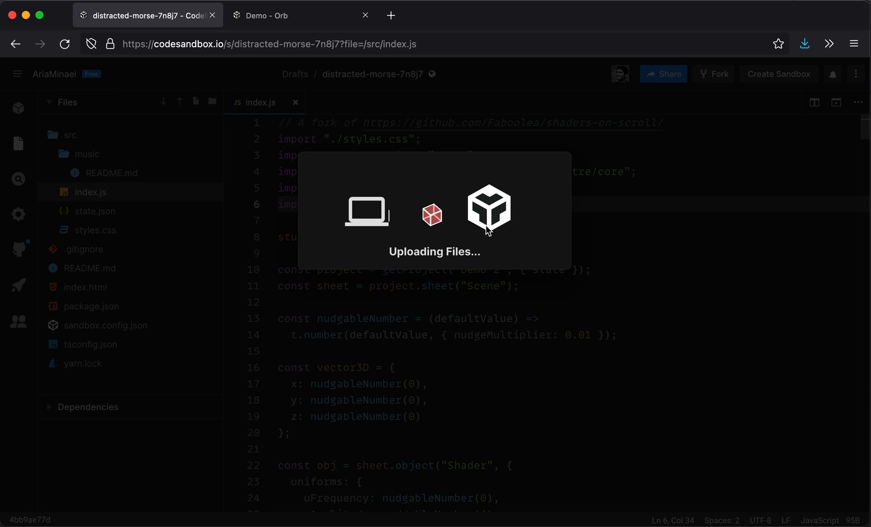
click(300, 16)
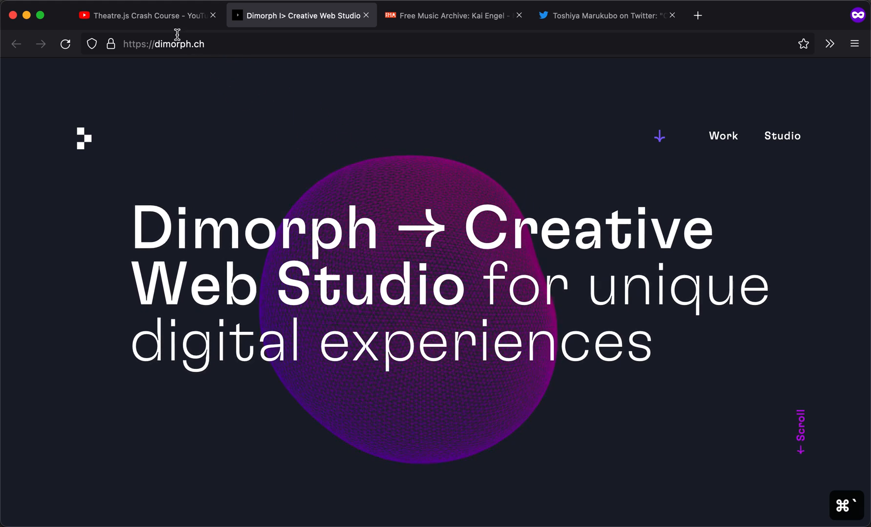
View the Theatre.js Crash Course YouTube page, then go back to the orb demo.
click(146, 15)
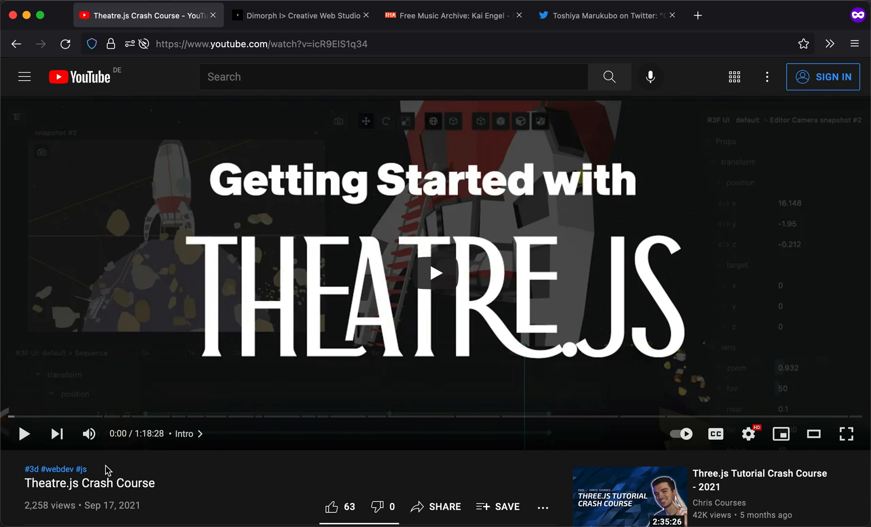
mouse_move(161, 447)
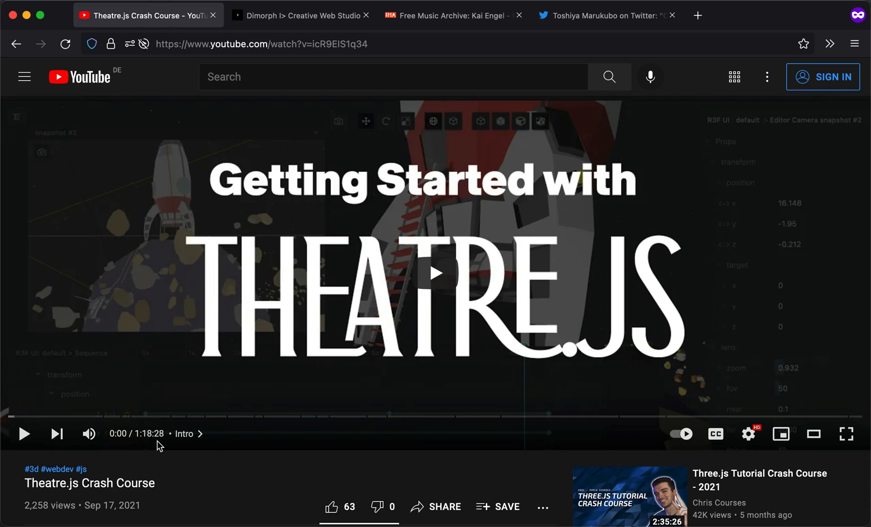
mouse_move(165, 484)
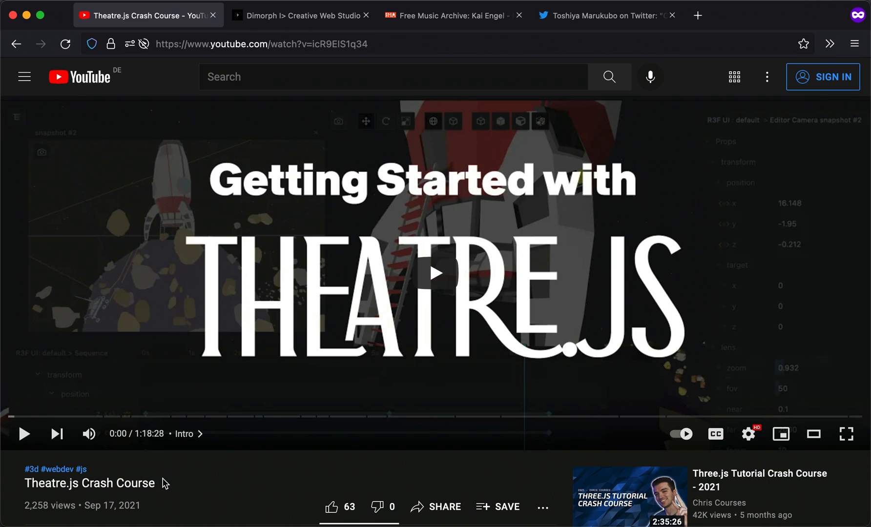
mouse_move(206, 492)
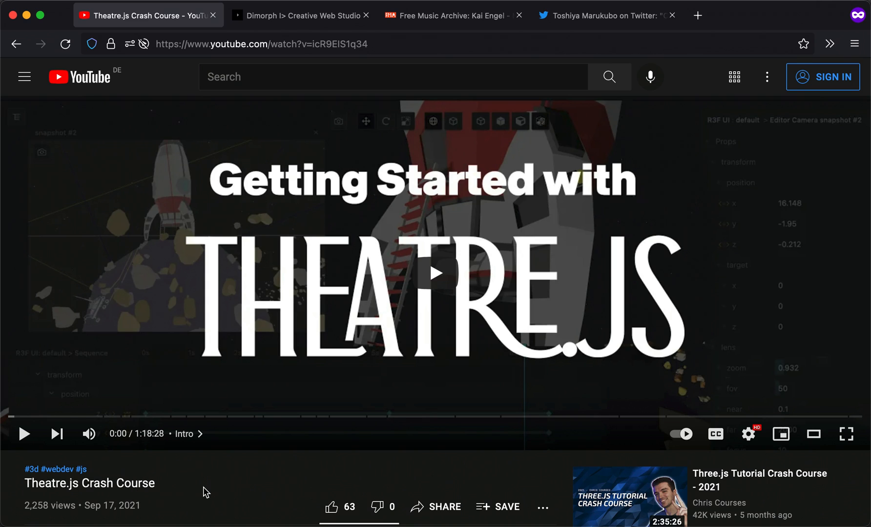
click(300, 15)
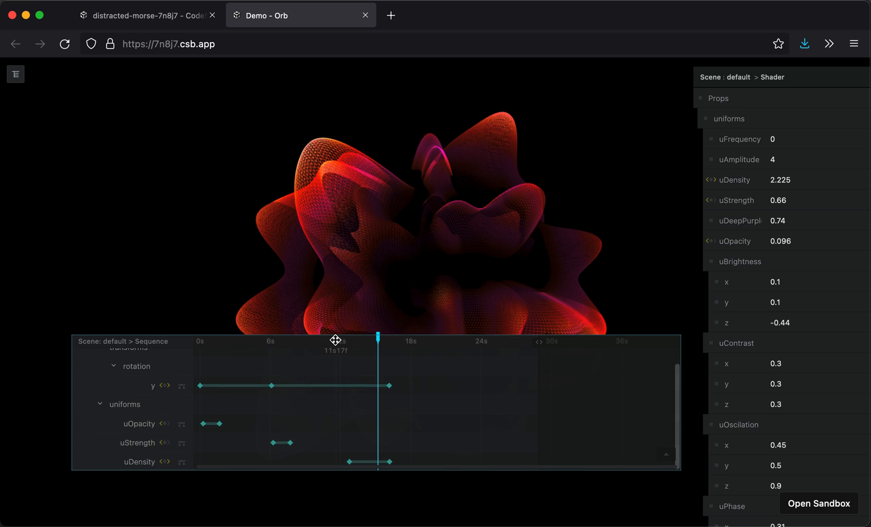
mouse_move(87, 338)
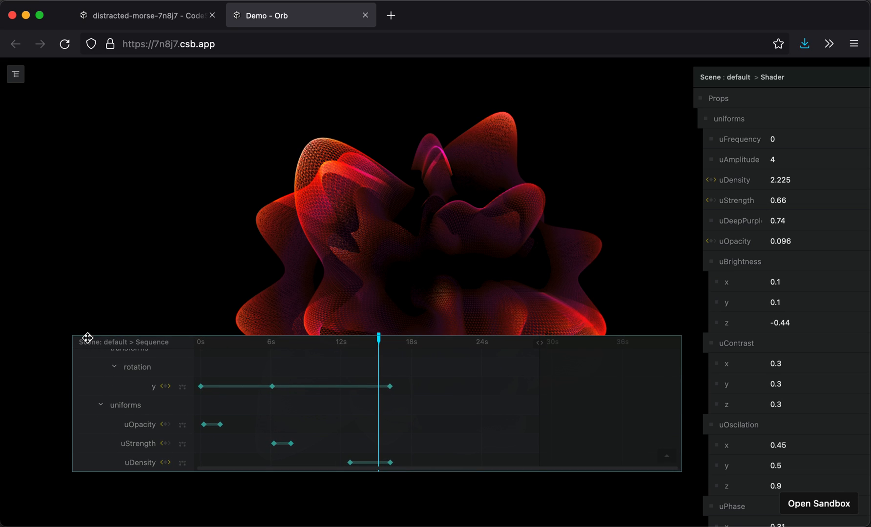
Show the Demo 2 outline, select Shader, and scrub back to the smooth sphere.
click(16, 74)
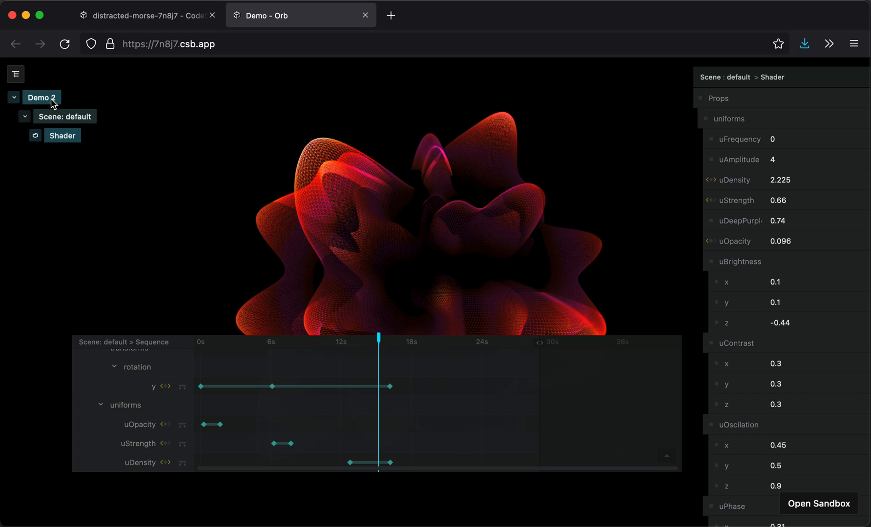
mouse_move(64, 117)
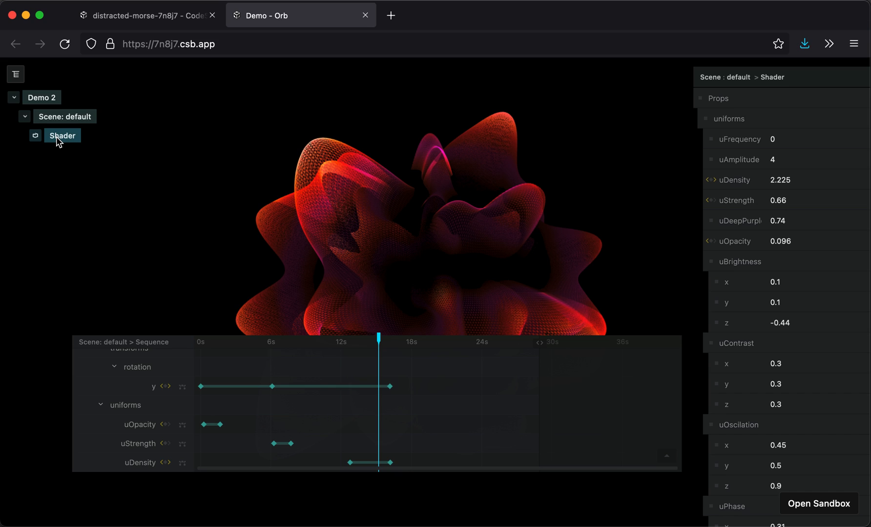
click(15, 74)
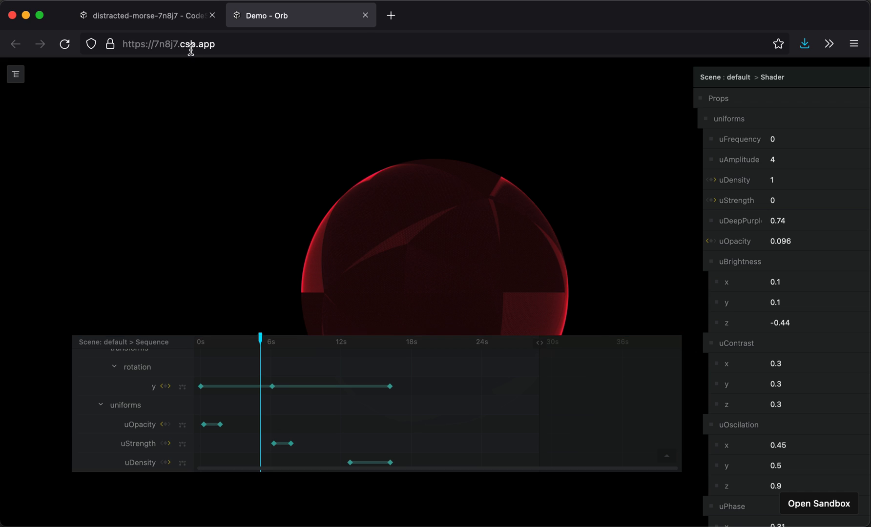
On a new line after the sheet definition, begin typing sheet.sequence.attachAudio({}).
click(148, 15)
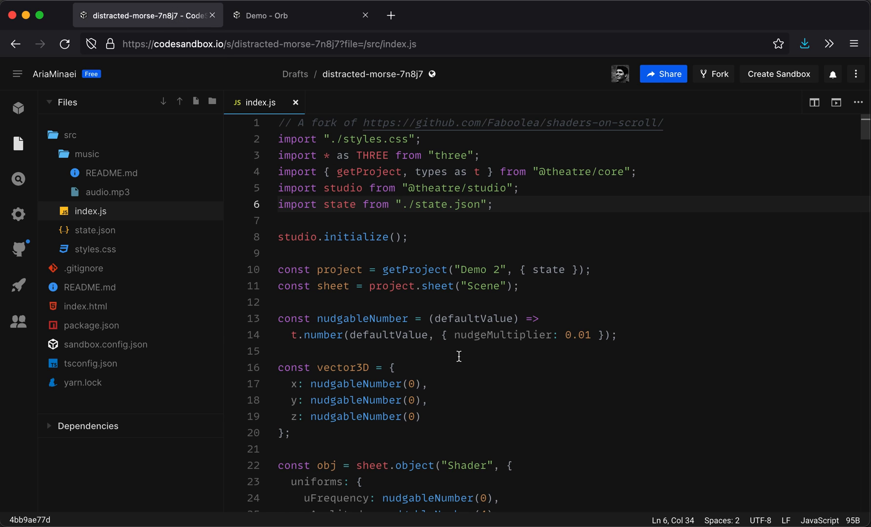
key(enter)
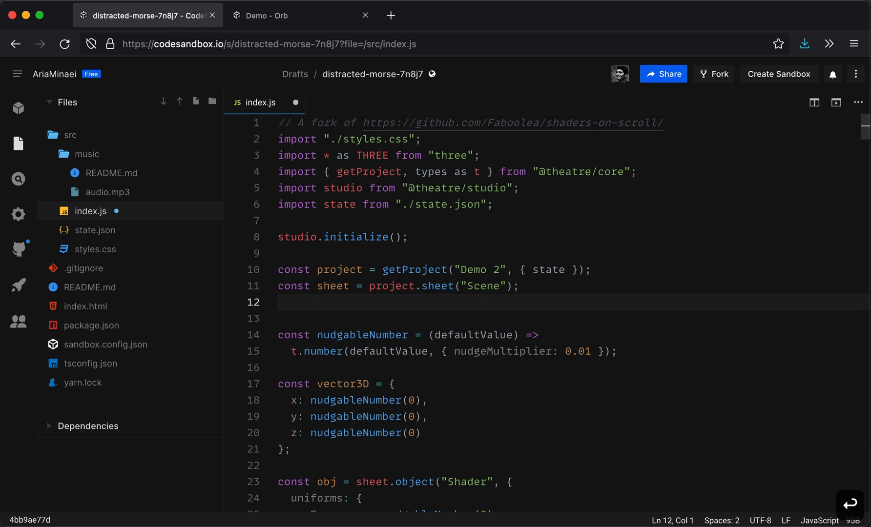
text(s)
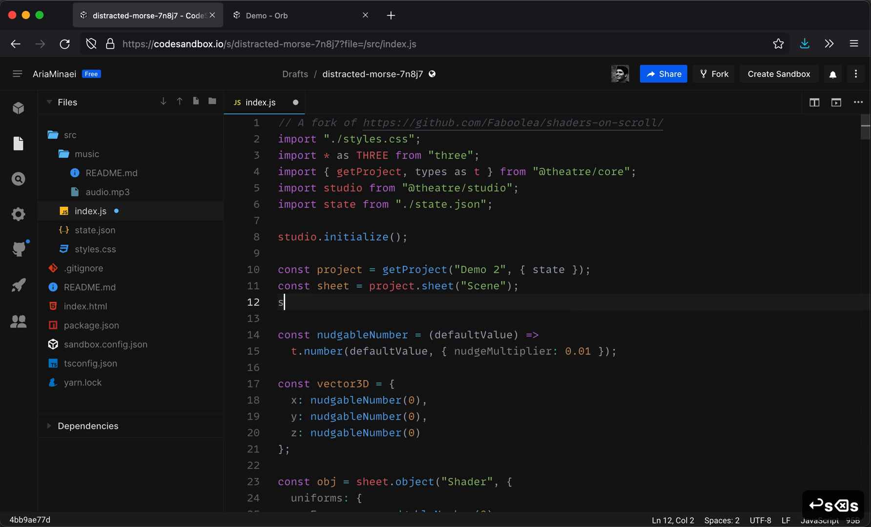
text(heet.seque)
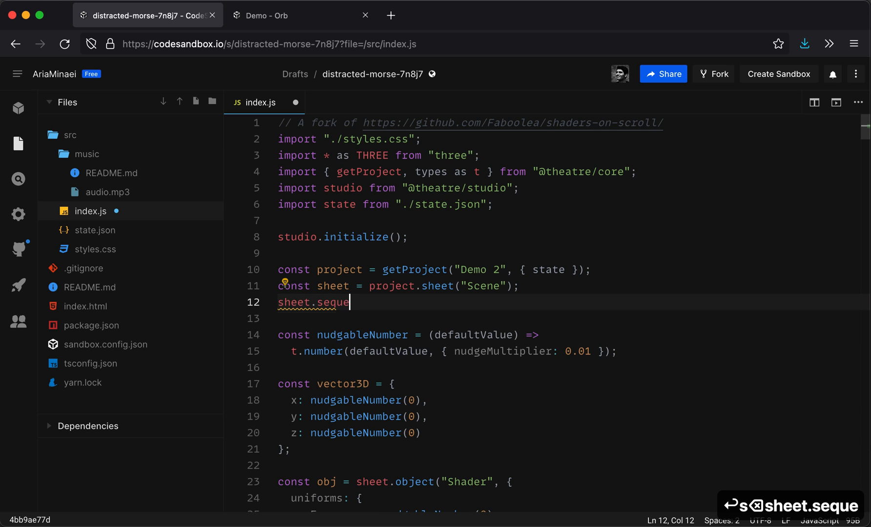
text(nce.attachAudio({)
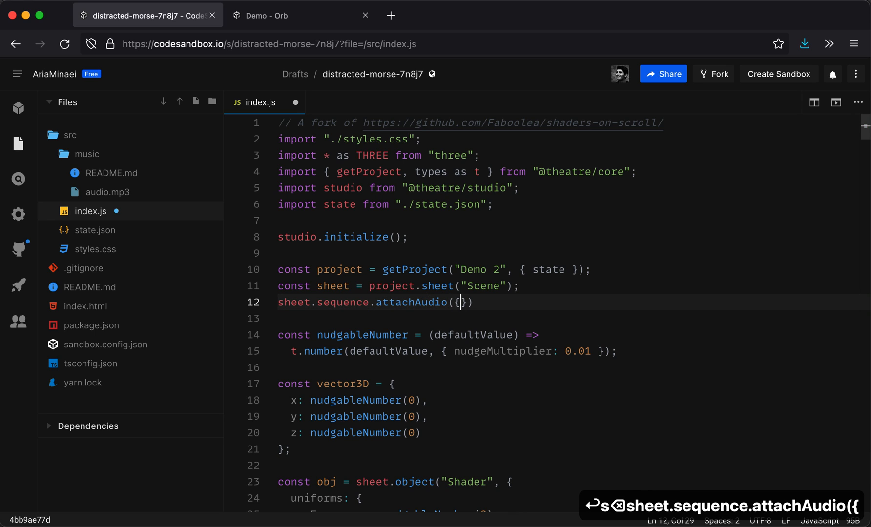
mouse_move(457, 237)
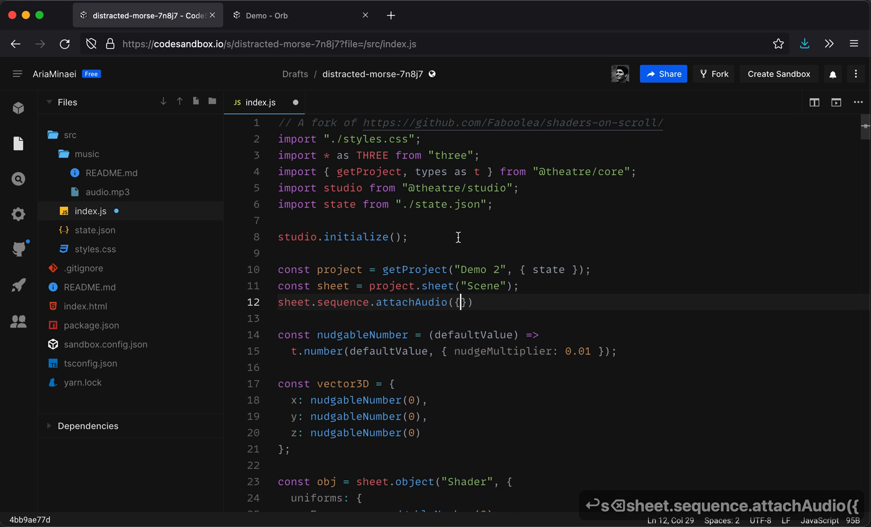
mouse_move(565, 265)
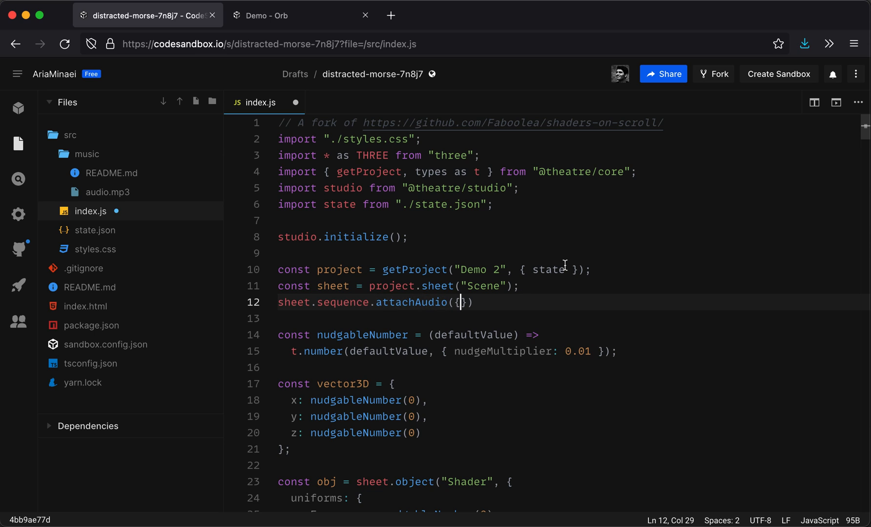
mouse_move(184, 312)
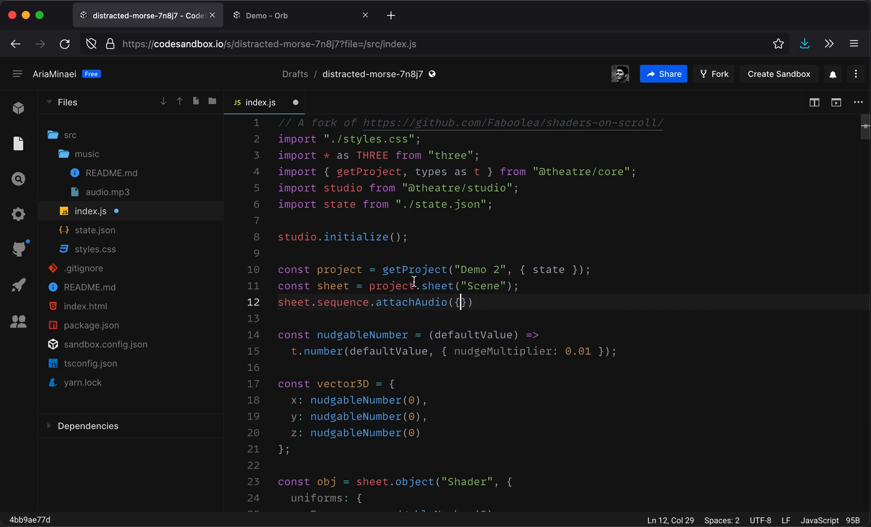
mouse_move(420, 305)
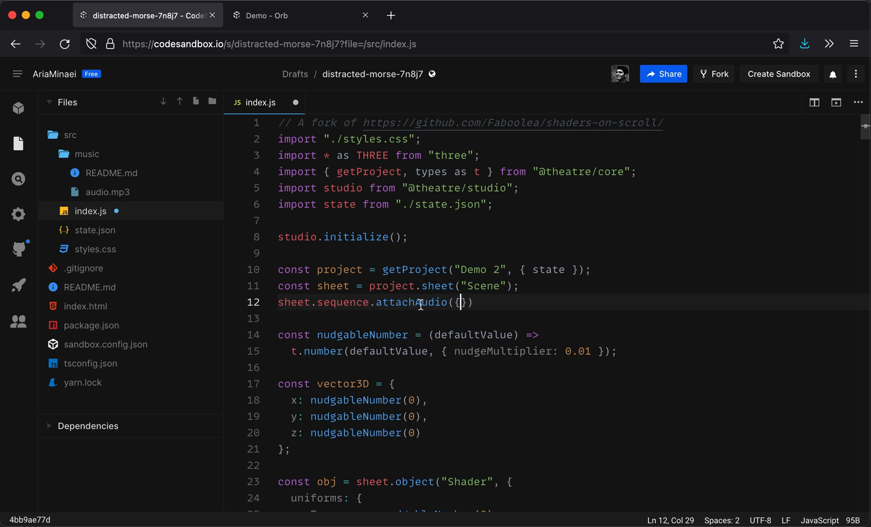
mouse_move(440, 303)
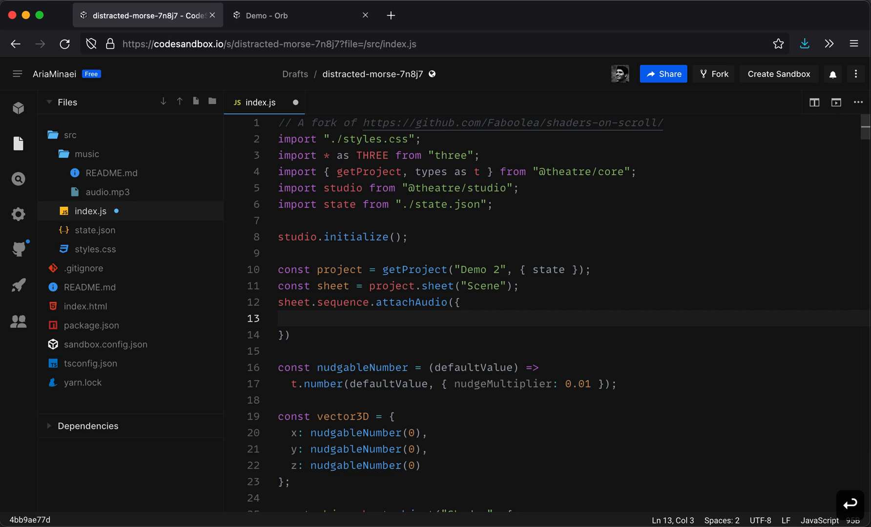
mouse_move(451, 348)
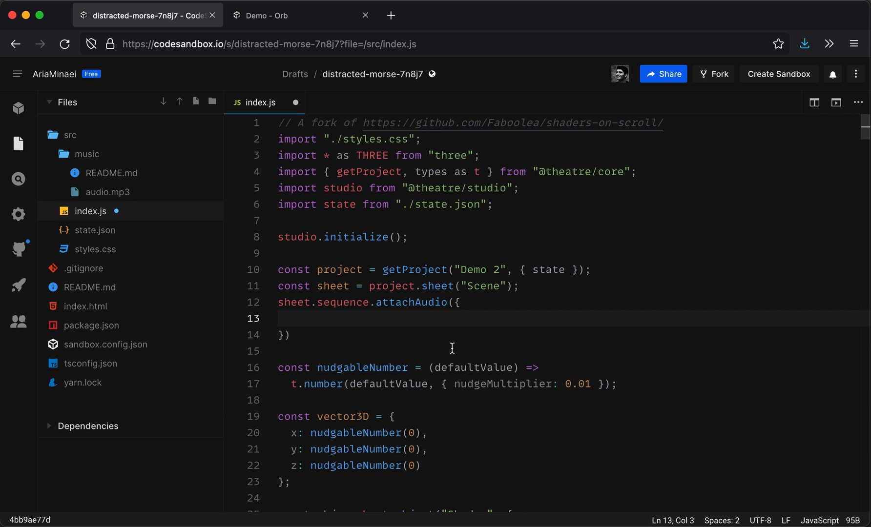
Type source: 'url' as an entry inside the attachAudio options object.
text(source: '')
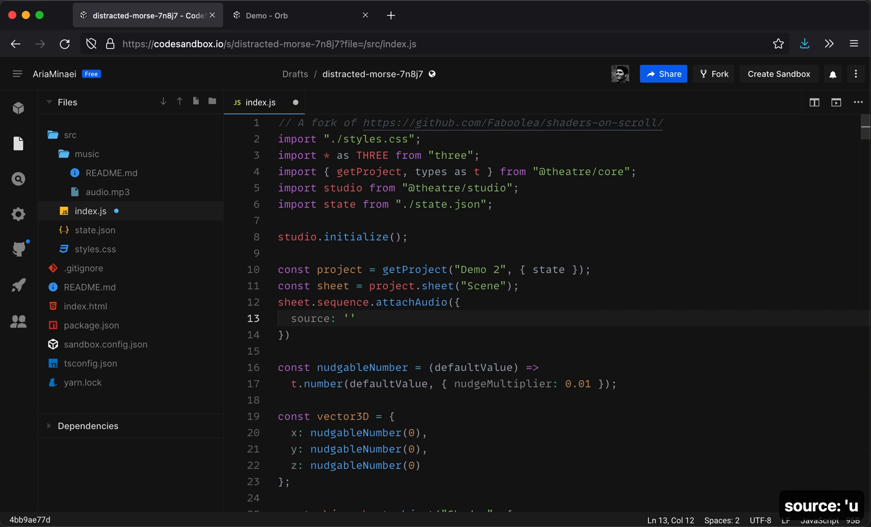
text(url)
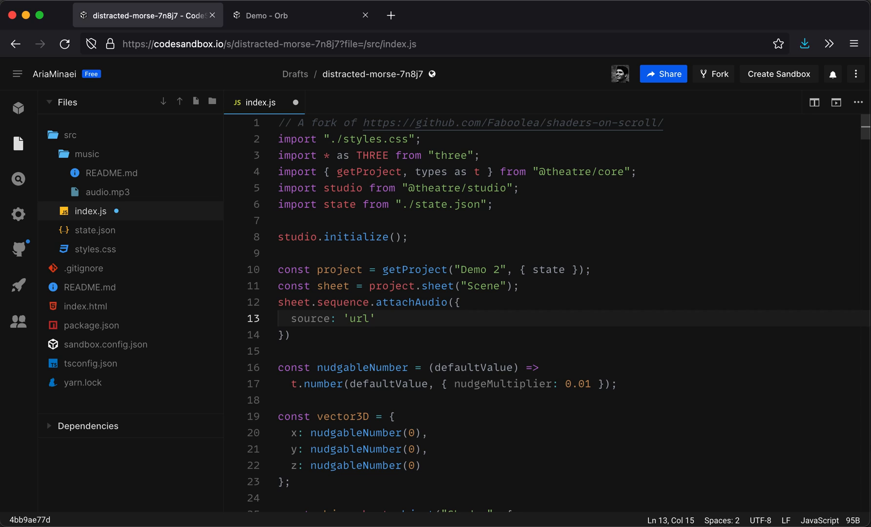
mouse_move(492, 243)
text(i)
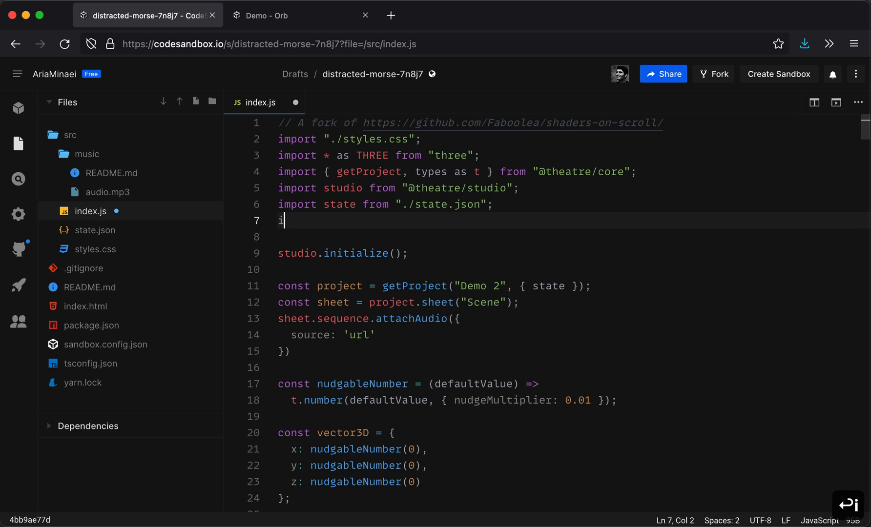
Import audioUrl from './music/audio.mp3' and use it in place of 'url'.
text(mport)
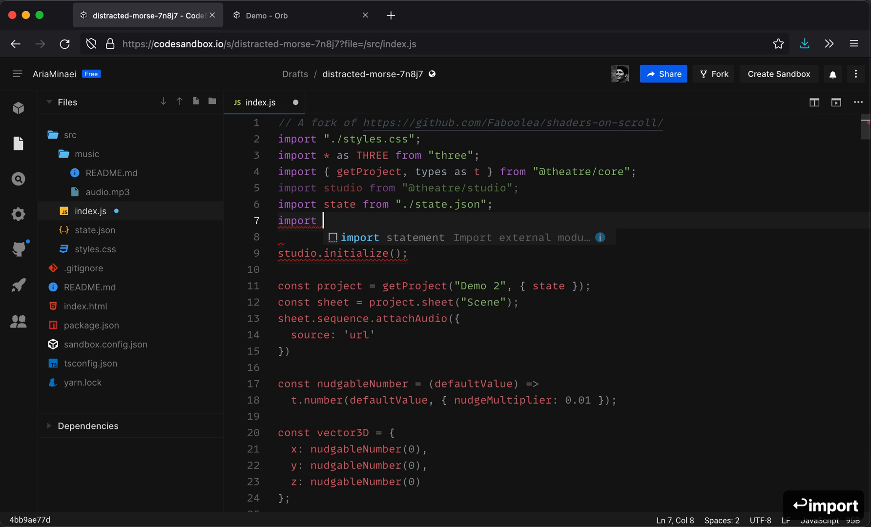
text(audioUrl from './)
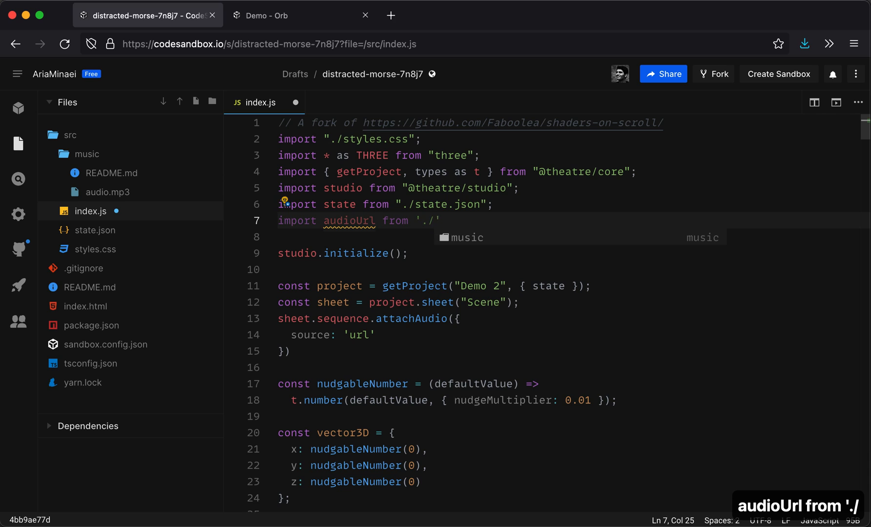
text(music/audio.mp3)
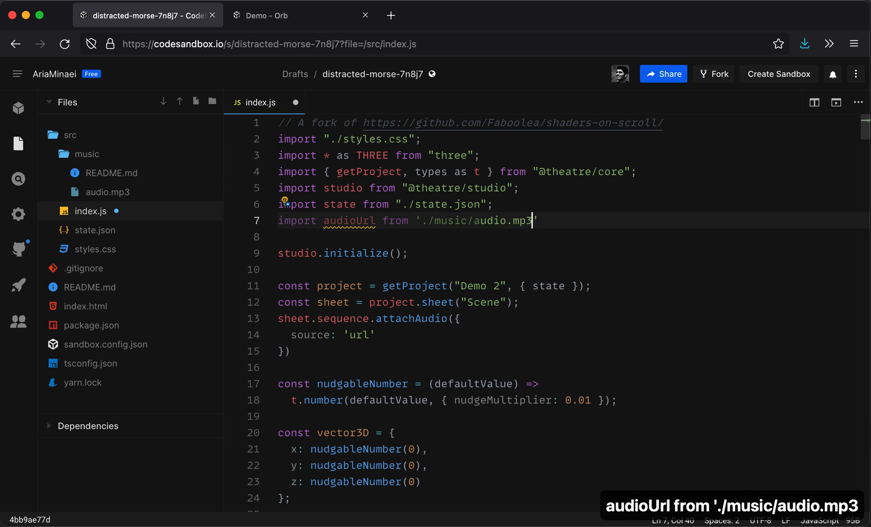
click(368, 335)
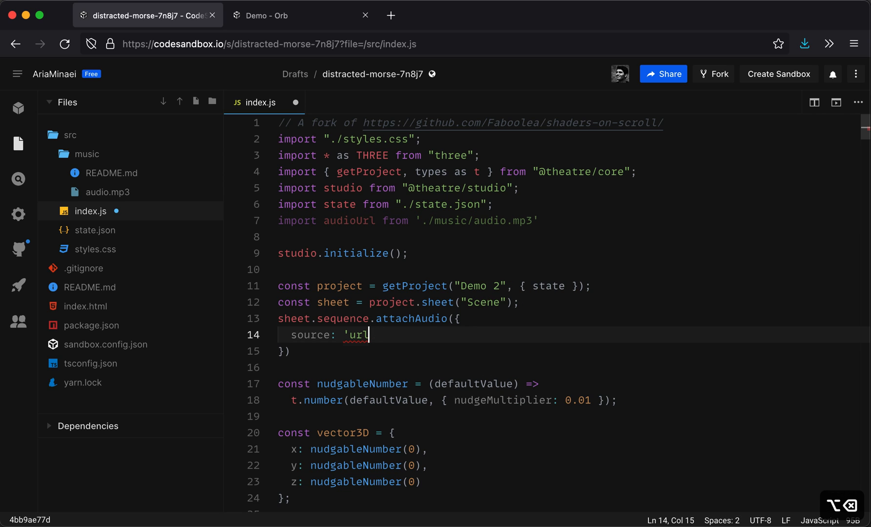
text(audioUrl)
click(569, 352)
text(.then)
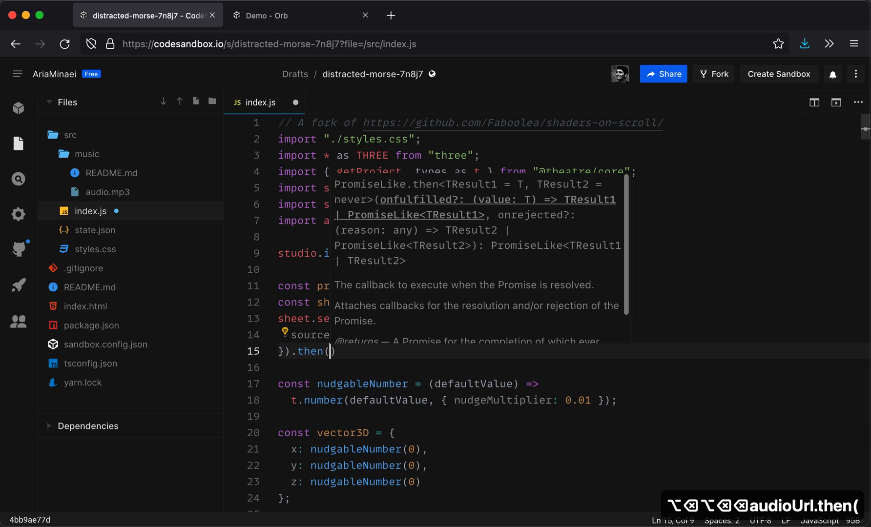
Chain .then(() => console.log("Music ready!")) onto attachAudio and save index.js.
text(() => {)
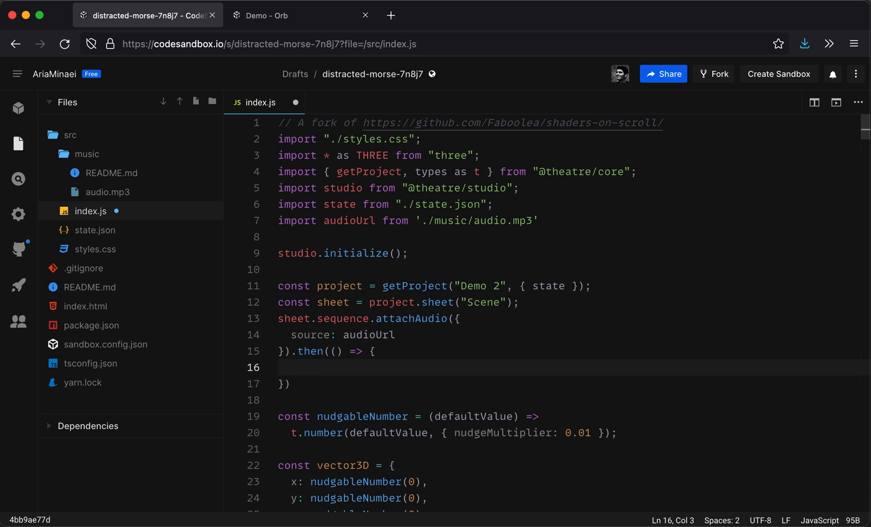
text(console.log)
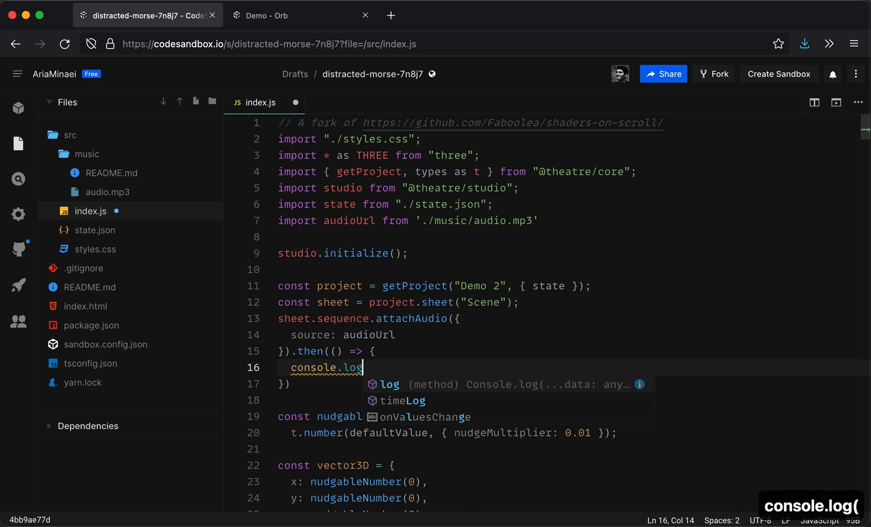
text(("Music"))
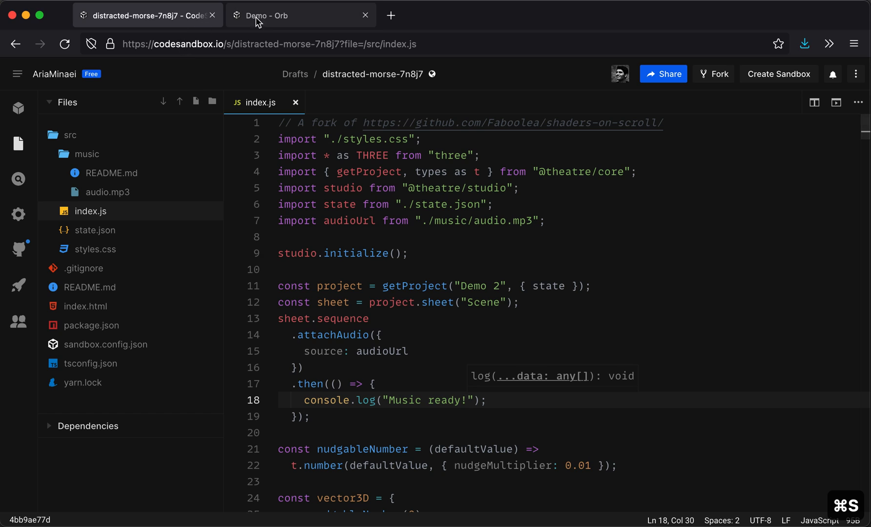
click(273, 15)
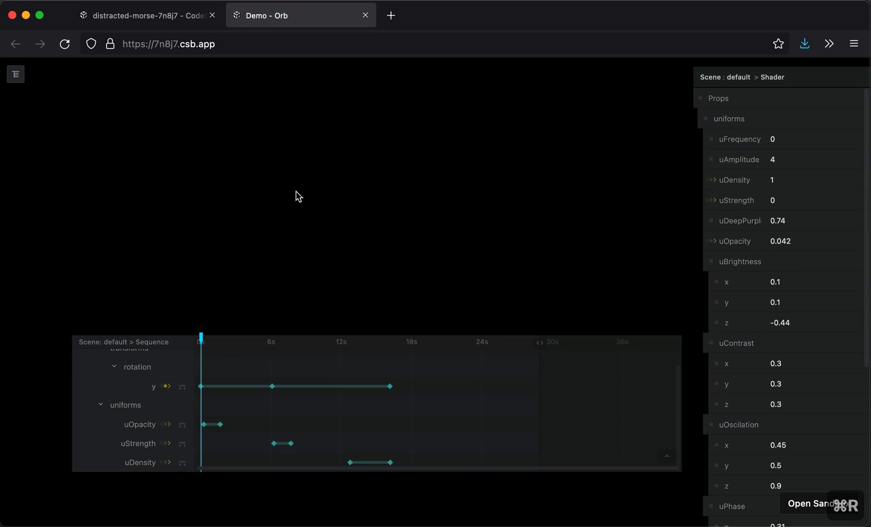
Open the browser console to confirm "Music ready!", then play the sequence with music.
key(F12)
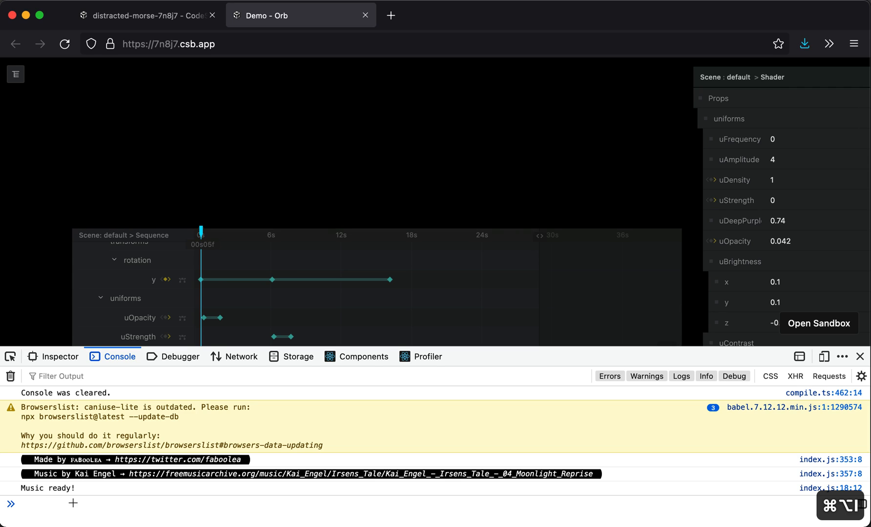
click(860, 356)
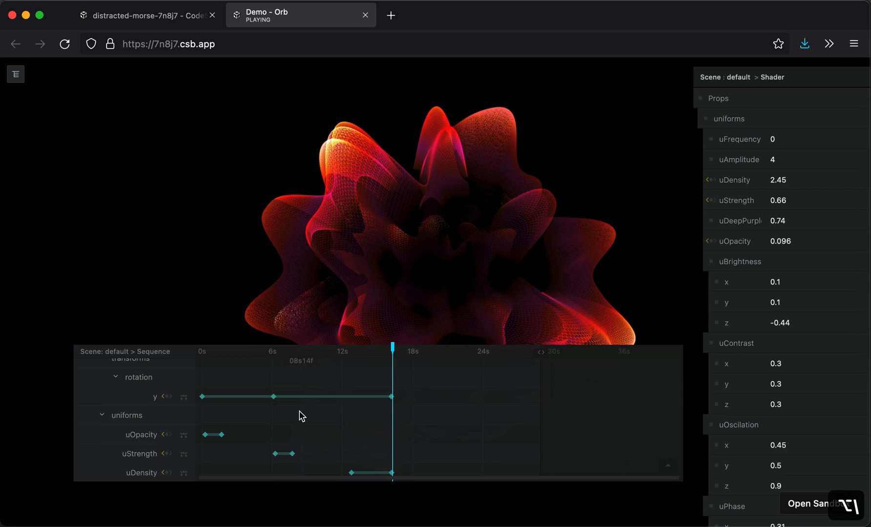
mouse_move(316, 427)
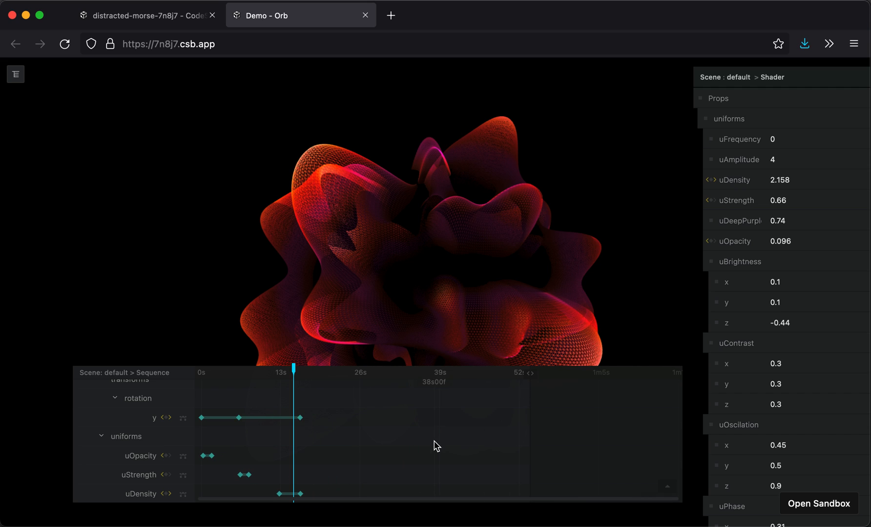
Scroll the properties panel down and back up during playback, then return to index.js.
scroll(down, 3)
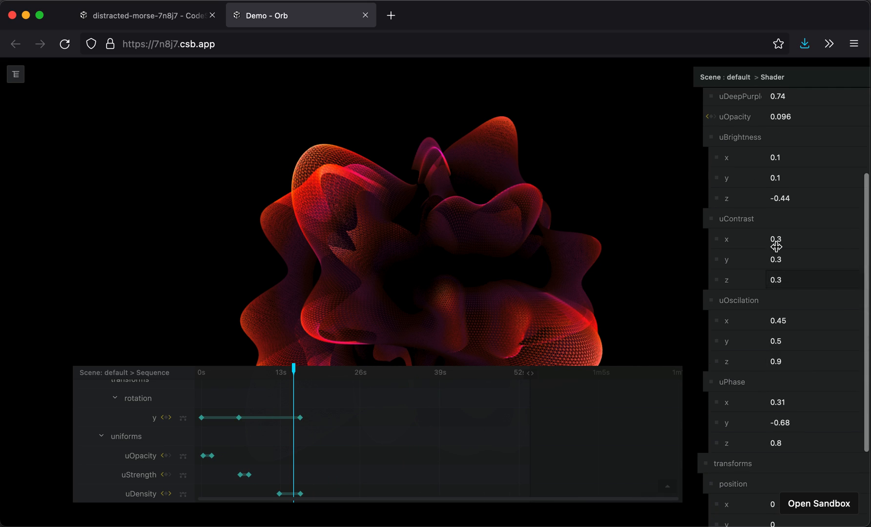
scroll(up, 3)
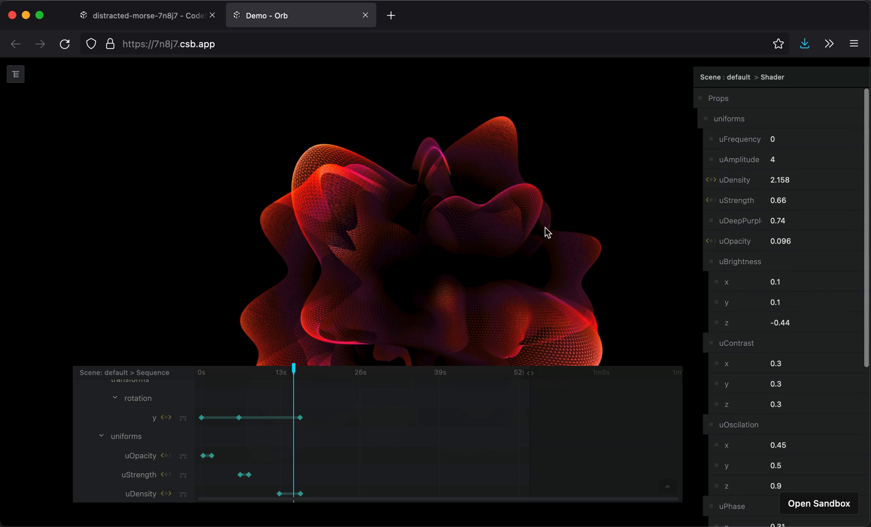
mouse_move(270, 135)
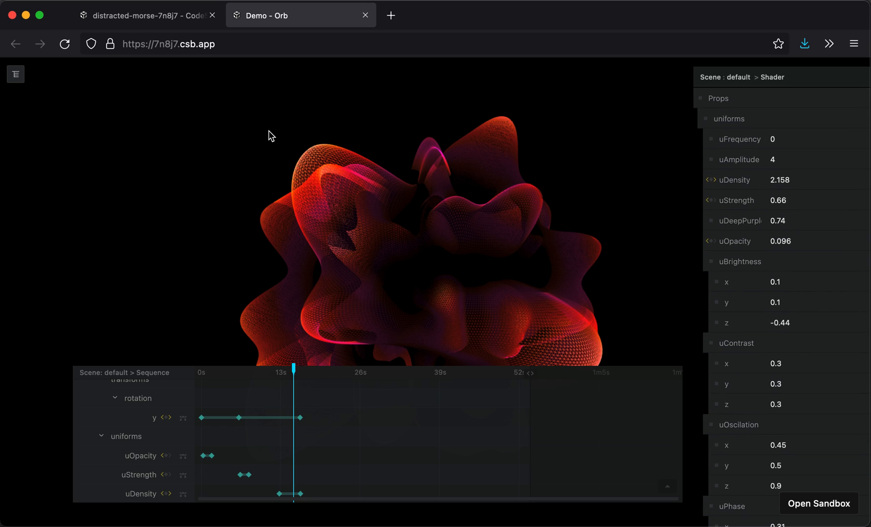
click(147, 15)
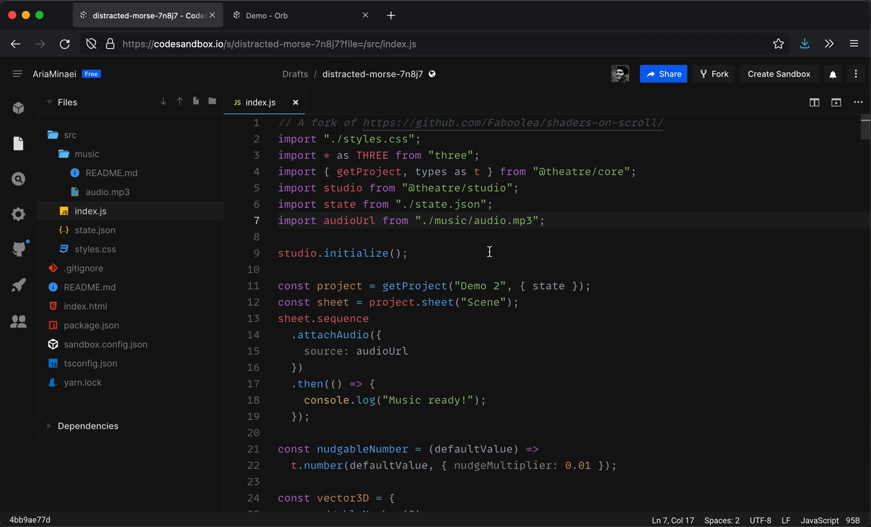
mouse_move(371, 134)
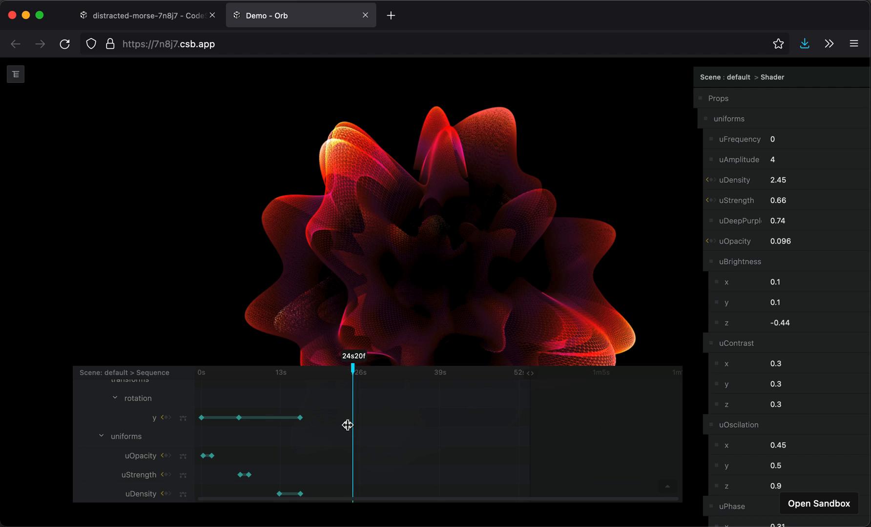
mouse_move(813, 297)
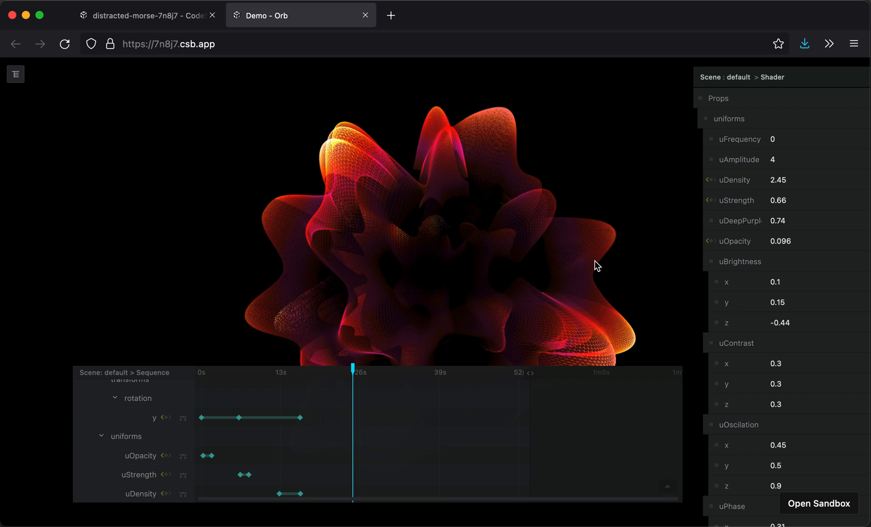
Set uBrightness y to 0.15 and reveal Demo 2's Export to JSON option.
click(16, 74)
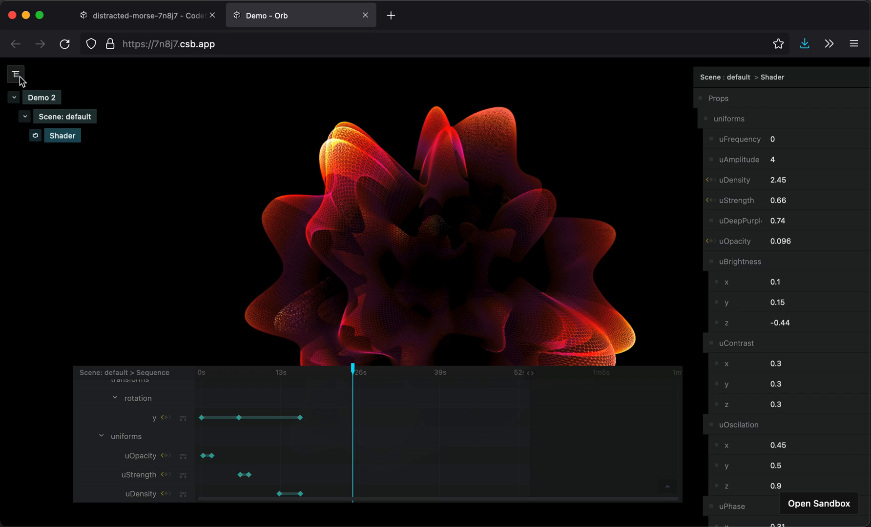
click(41, 97)
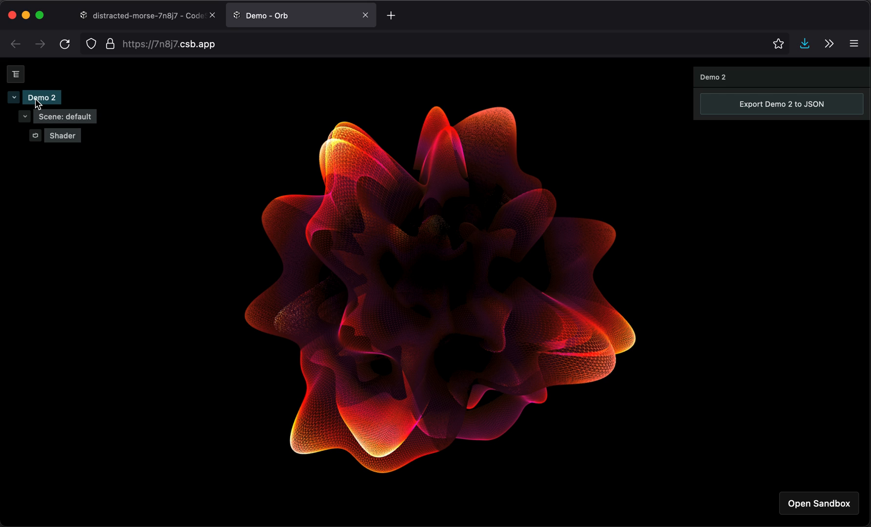
click(146, 15)
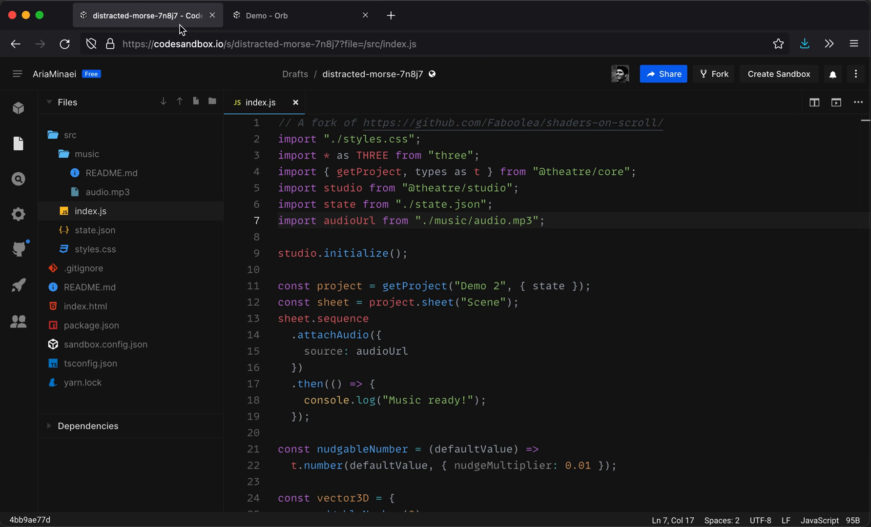
Show the Theatre.js outliner, then inspect state-4.json's Shader uniforms (uBrightness y 0.15) in VS Code.
click(300, 15)
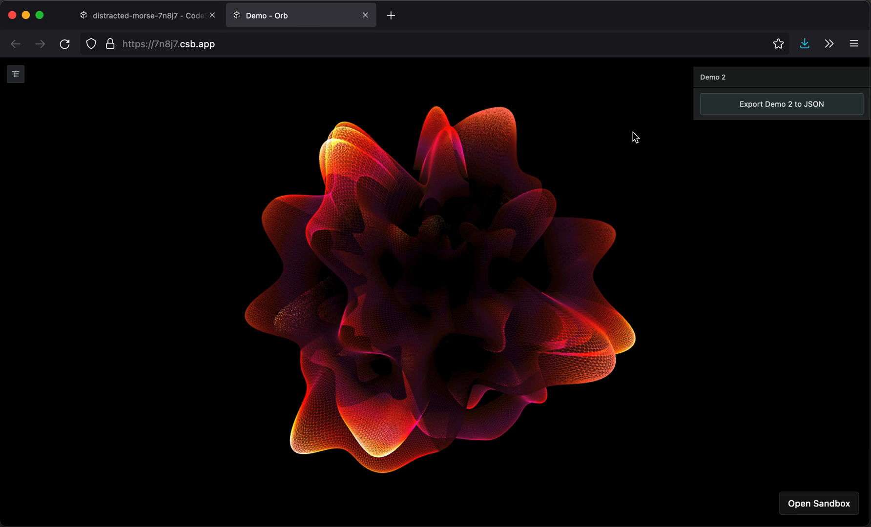
click(15, 74)
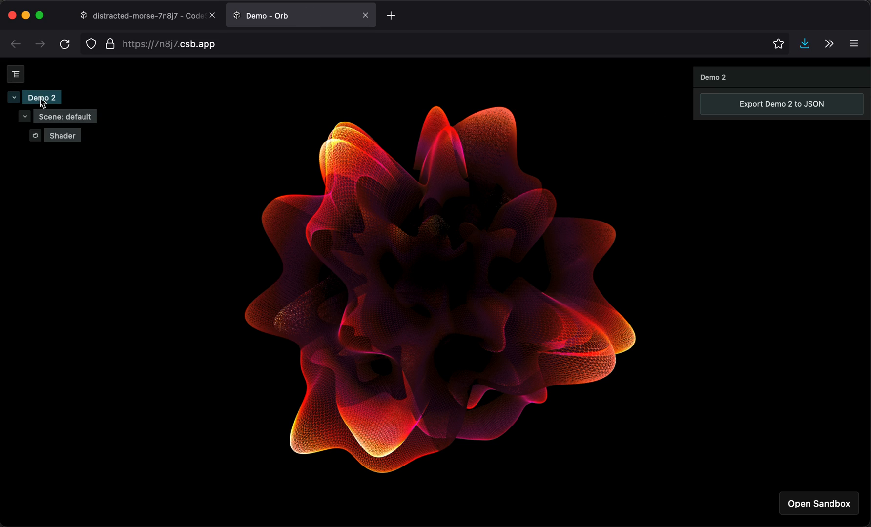
click(781, 104)
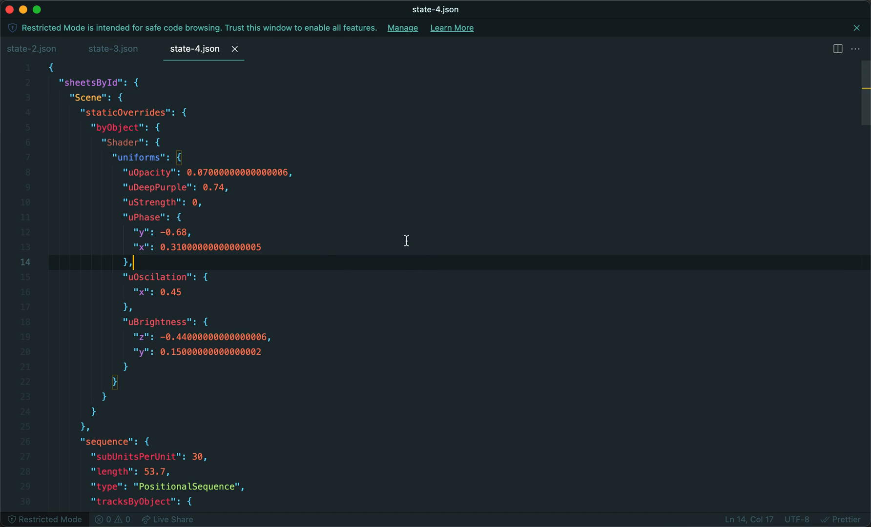
mouse_move(381, 238)
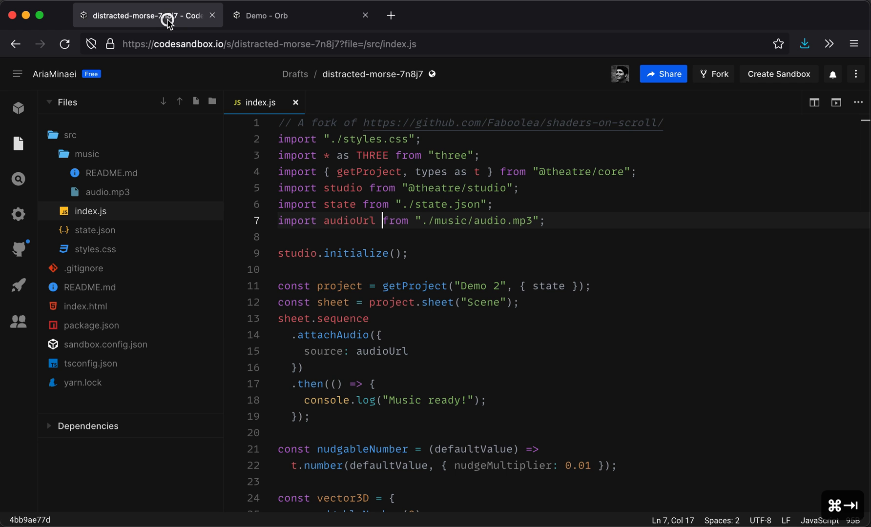
Save state.json with the exported Shader uniform values (uBrightness y 0.15).
click(91, 230)
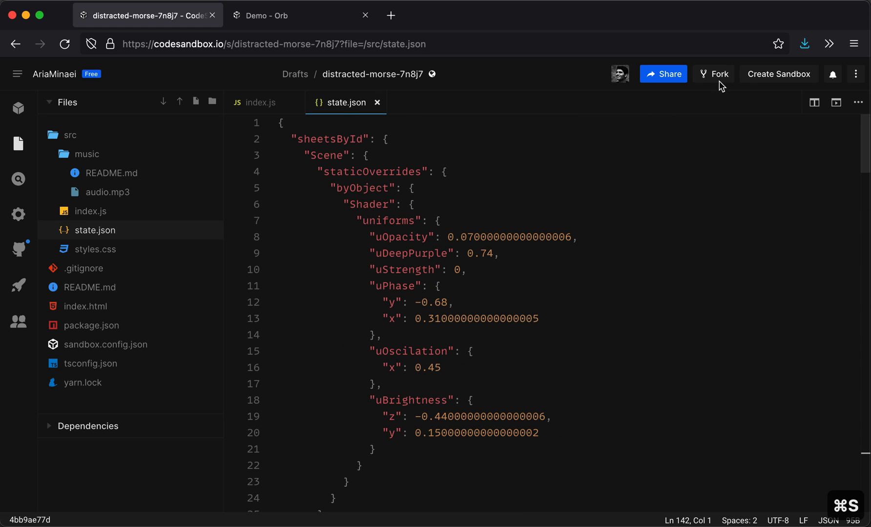
click(272, 15)
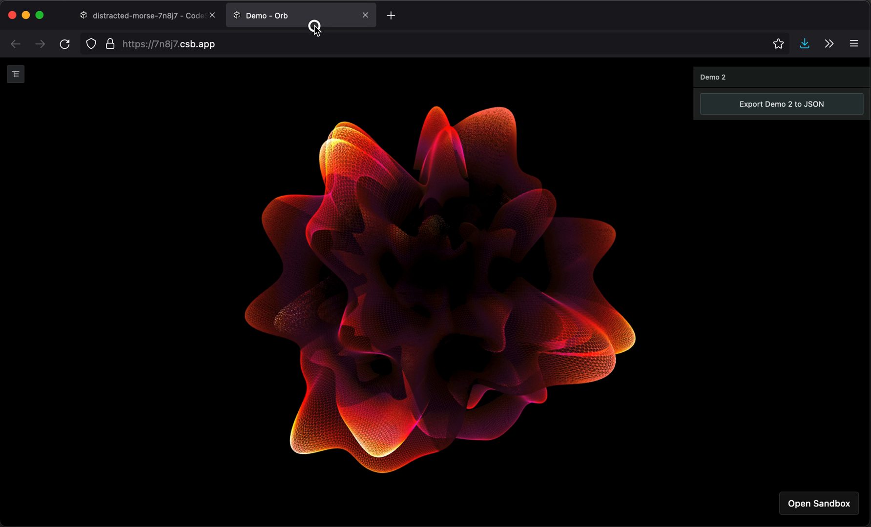
mouse_move(543, 242)
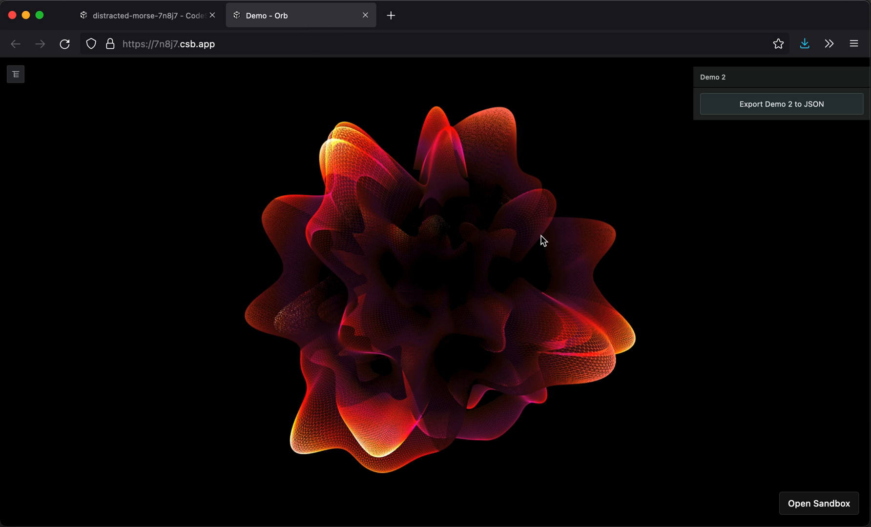
mouse_move(262, 189)
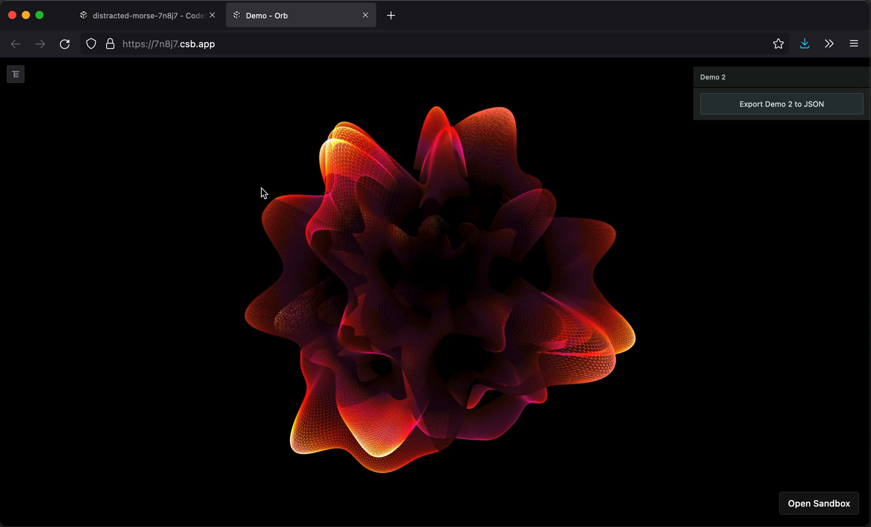
click(144, 15)
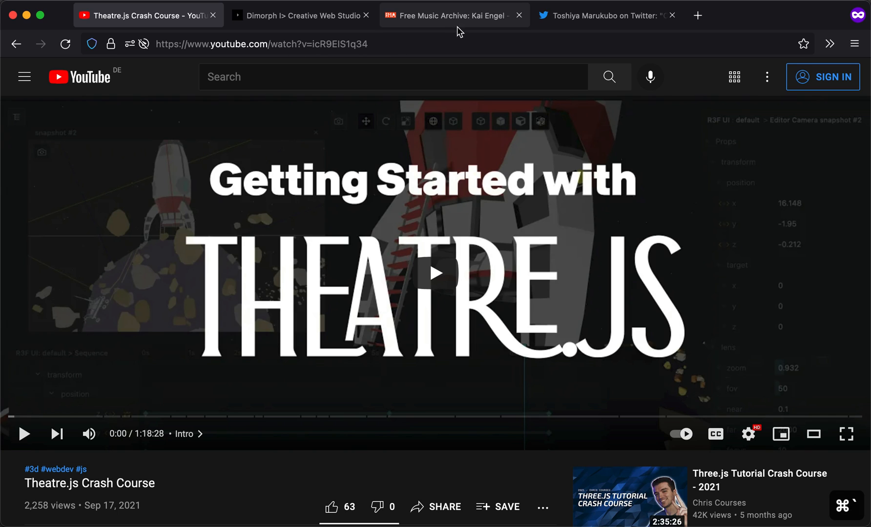
Review Kai Engel's Moonlight Reprise track page and its Attribution-NonCommercial licence.
click(451, 15)
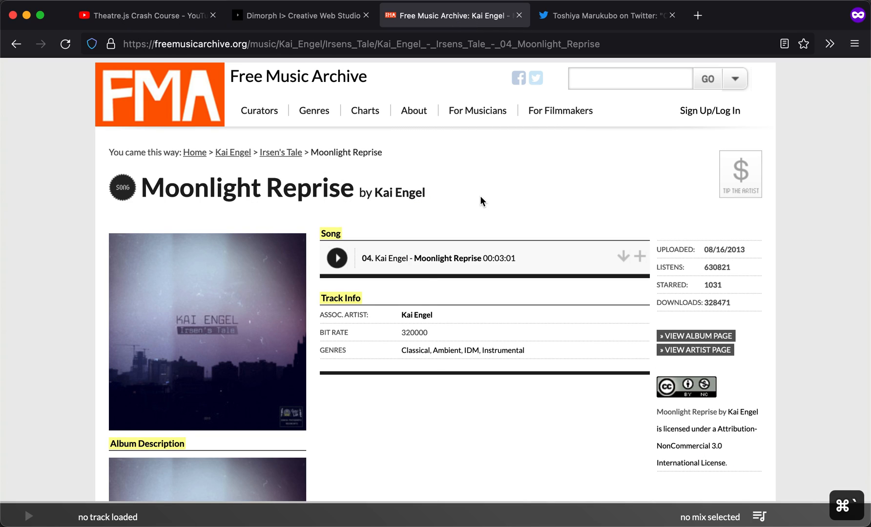
click(313, 110)
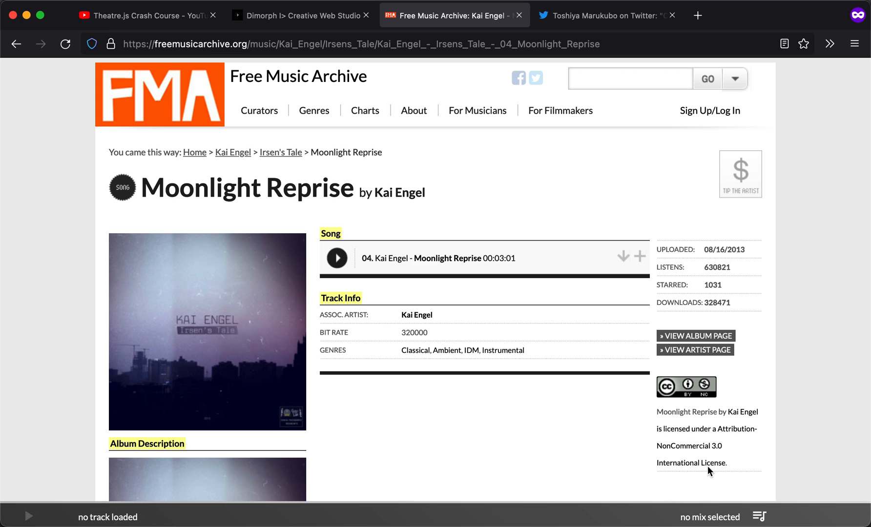
mouse_move(526, 440)
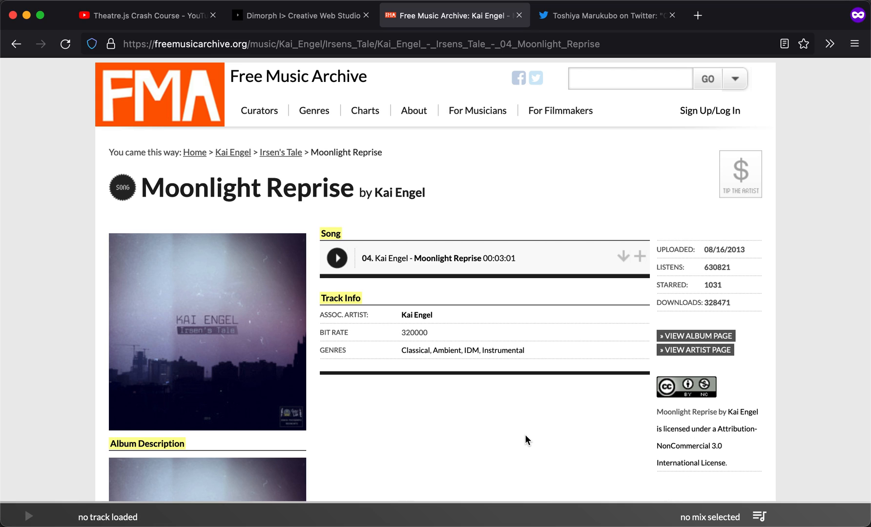
mouse_move(440, 190)
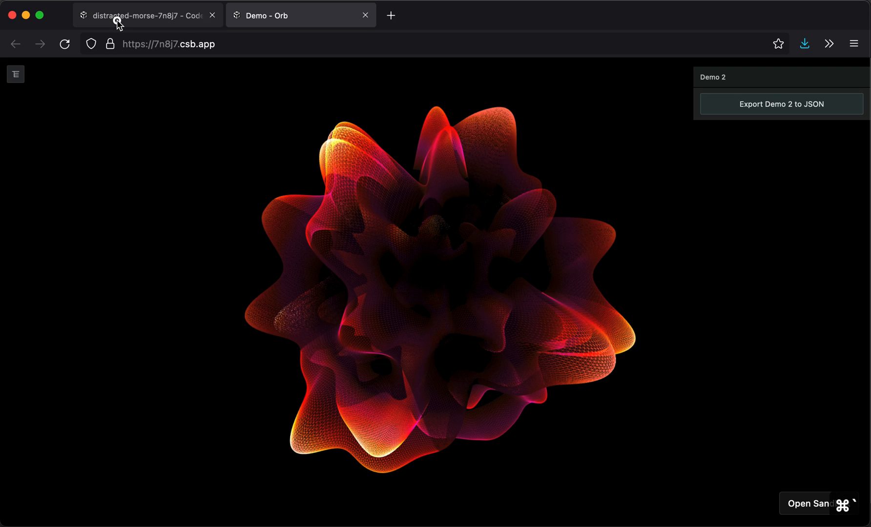
Bring the fiery orb demo back on screen in Theatre.js Studio.
click(148, 16)
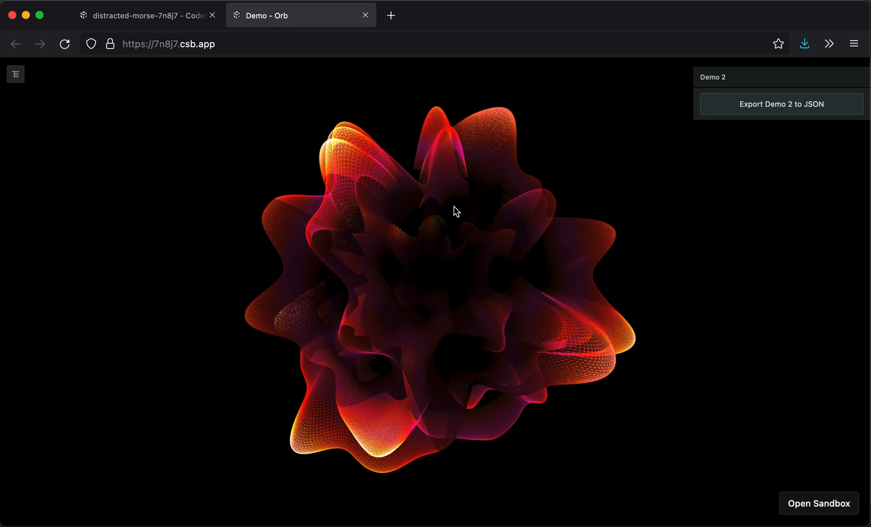
mouse_move(389, 189)
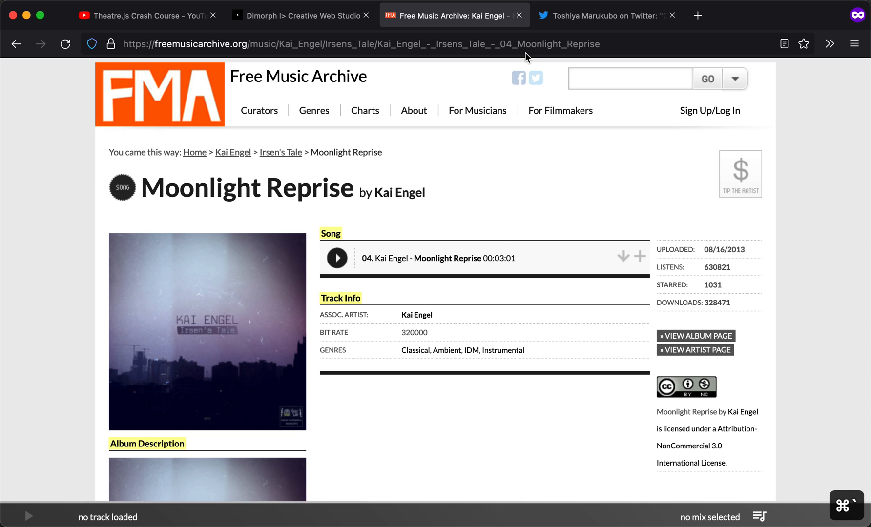
Play the Blooming and camera-position demo videos in the Twitter three.js practice thread.
click(605, 15)
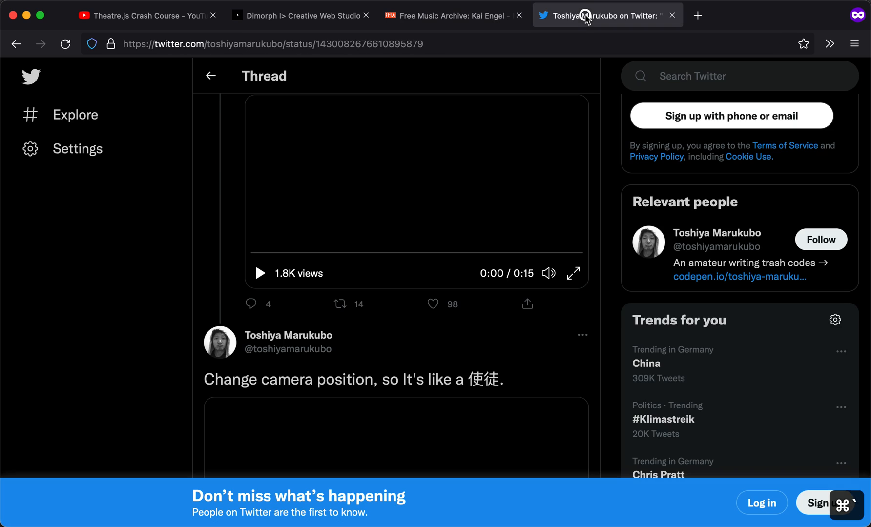
scroll(up, 3)
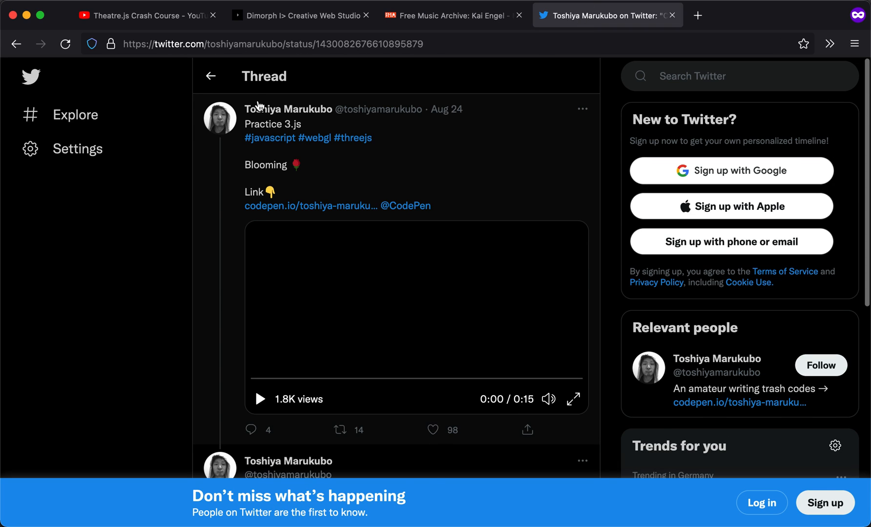
mouse_move(181, 260)
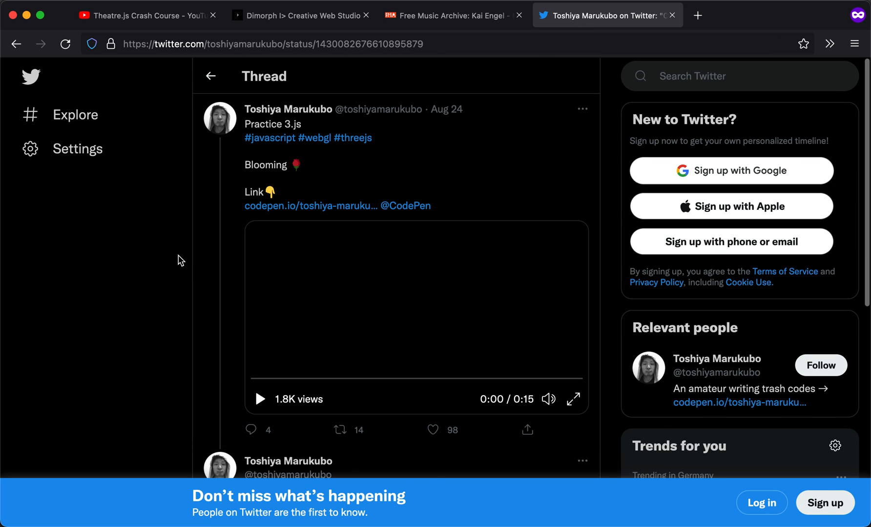
click(259, 399)
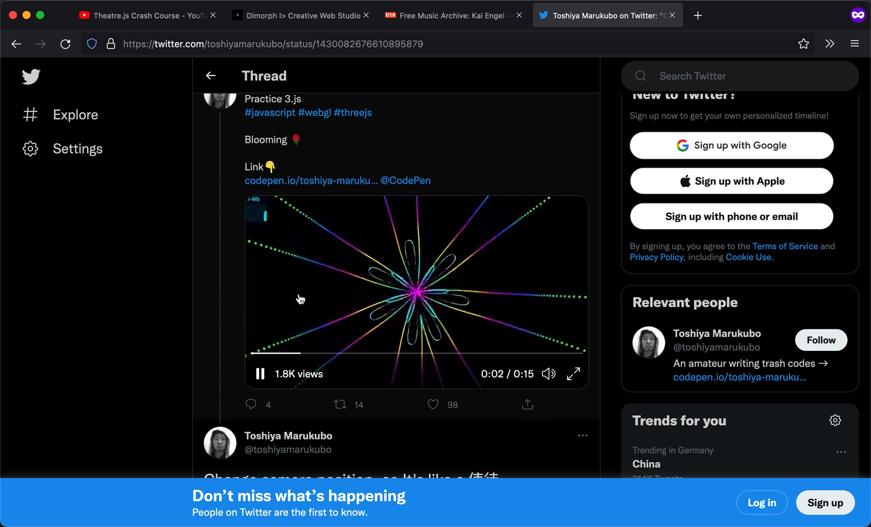
scroll(down, 3)
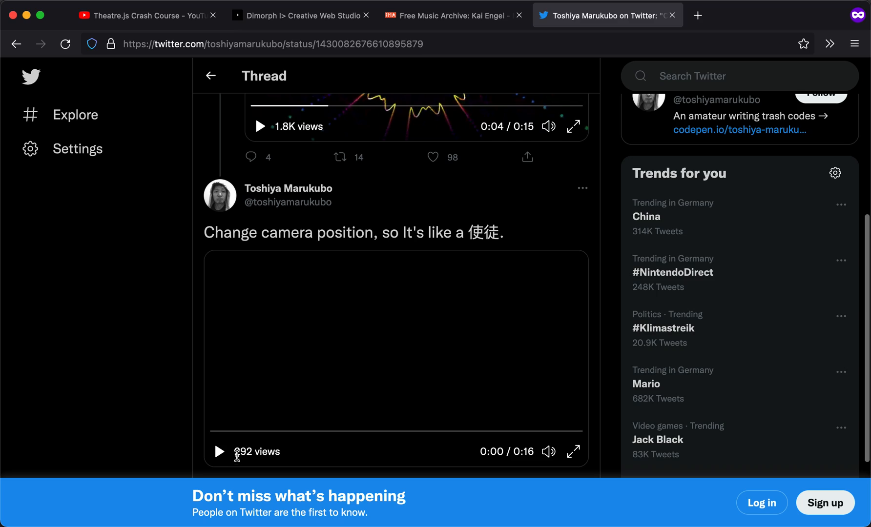
click(219, 451)
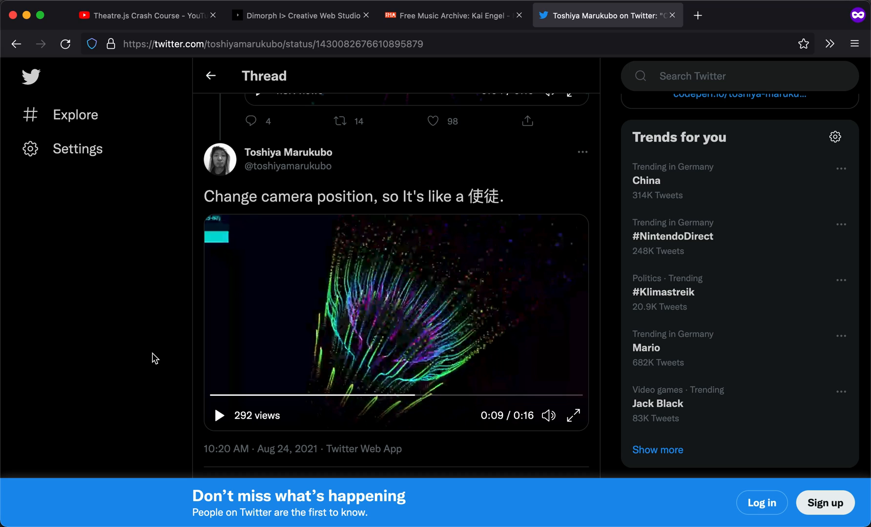
mouse_move(145, 234)
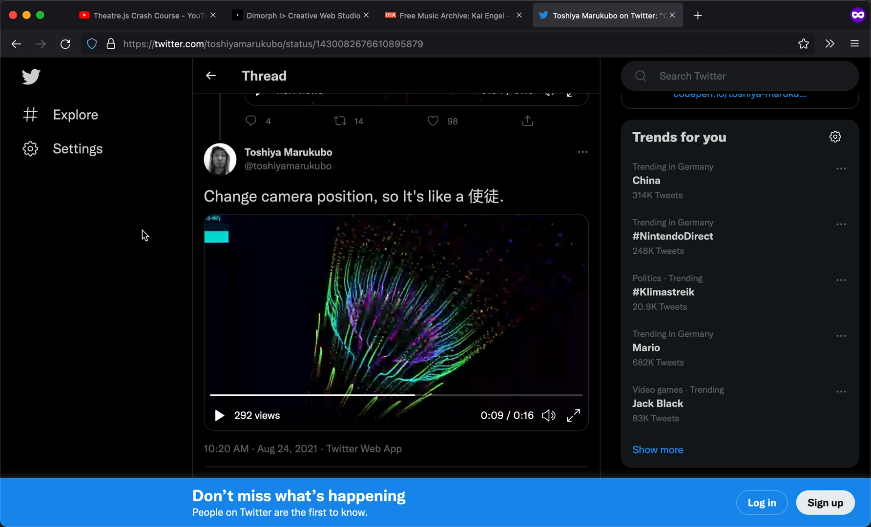
click(147, 15)
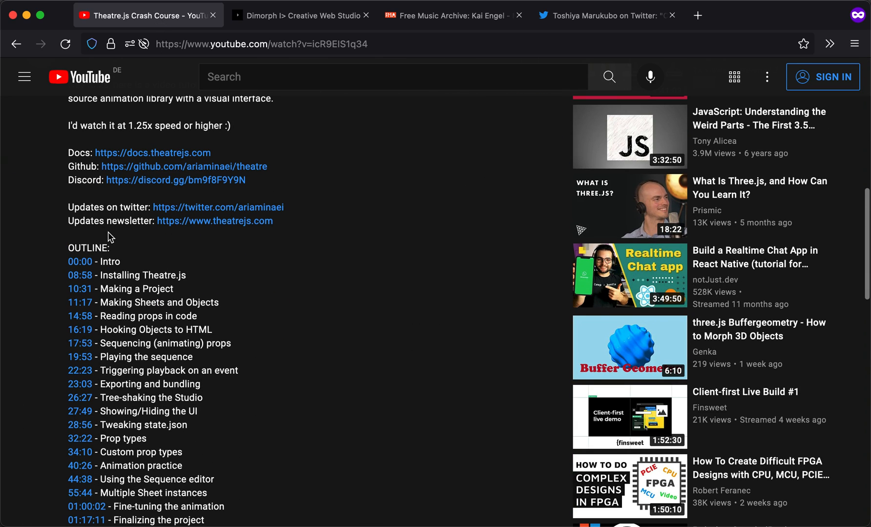
mouse_move(128, 166)
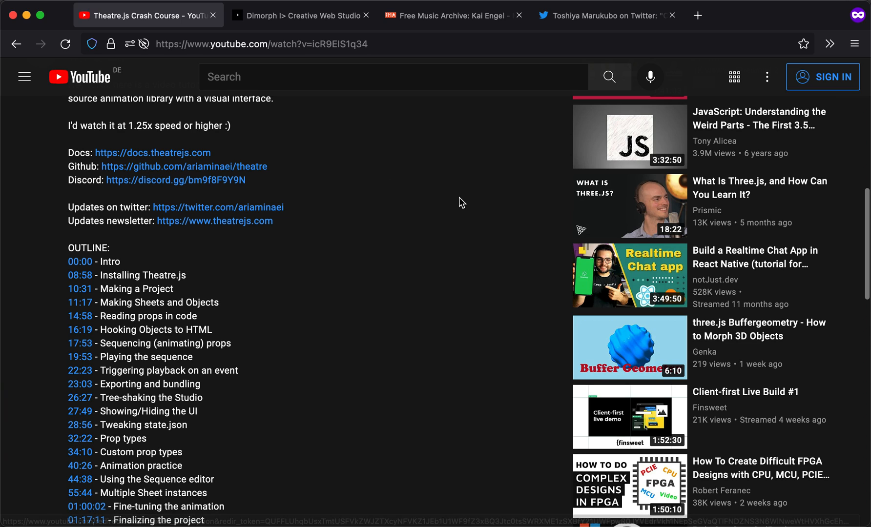
scroll(up, 3)
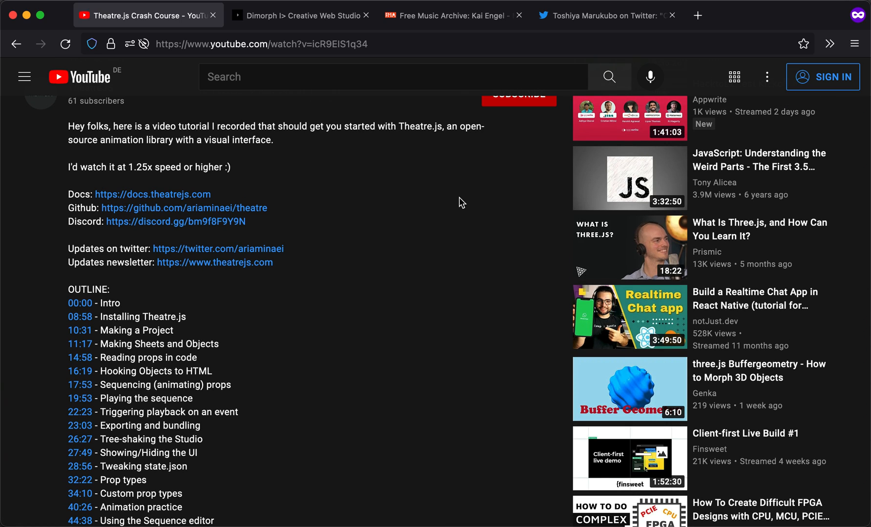
scroll(up, 3)
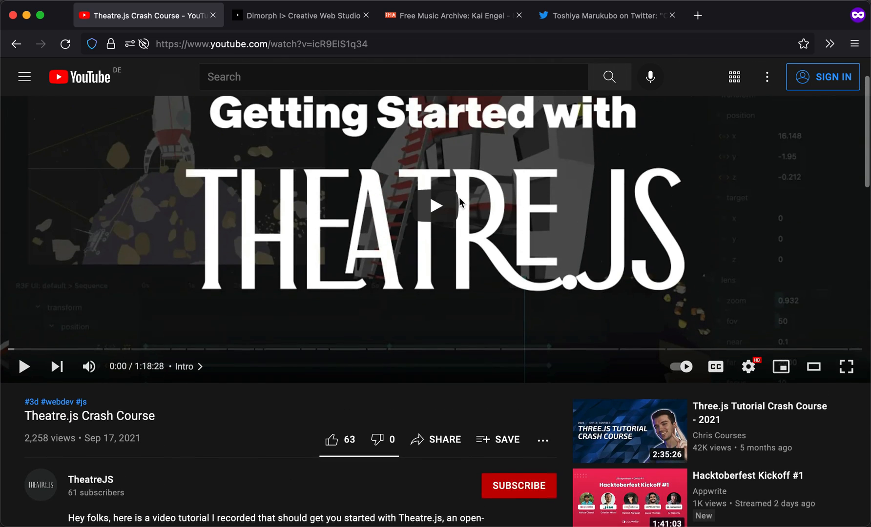